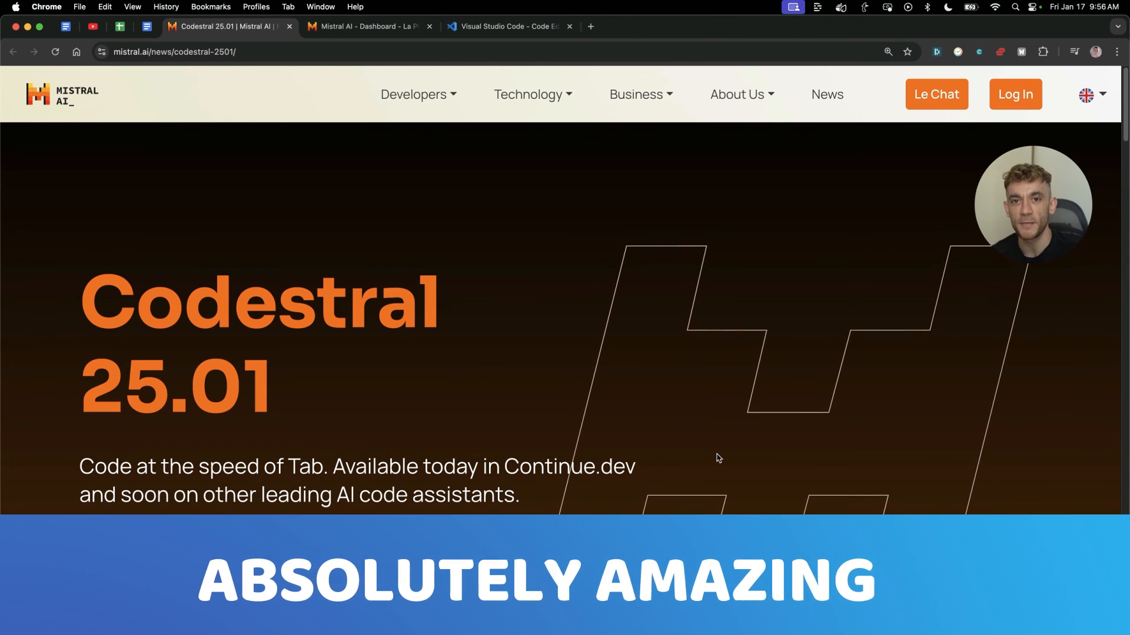
- Scroll through the Codestral benchmark table, noting the HumanEvalFIM Python column
scroll(down, 3)
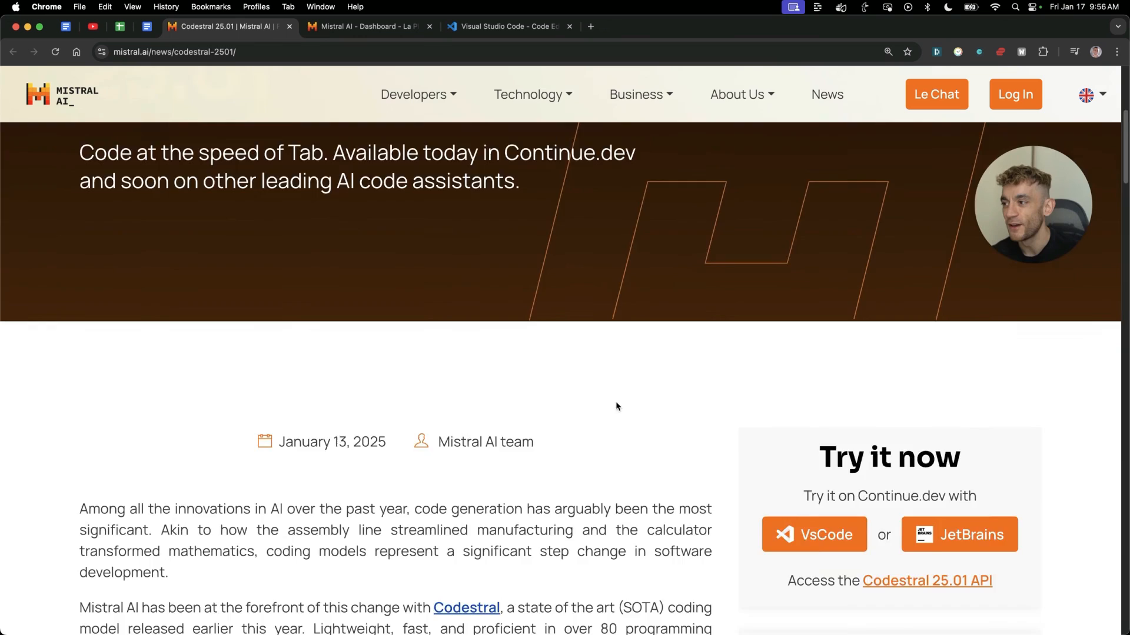
scroll(down, 3)
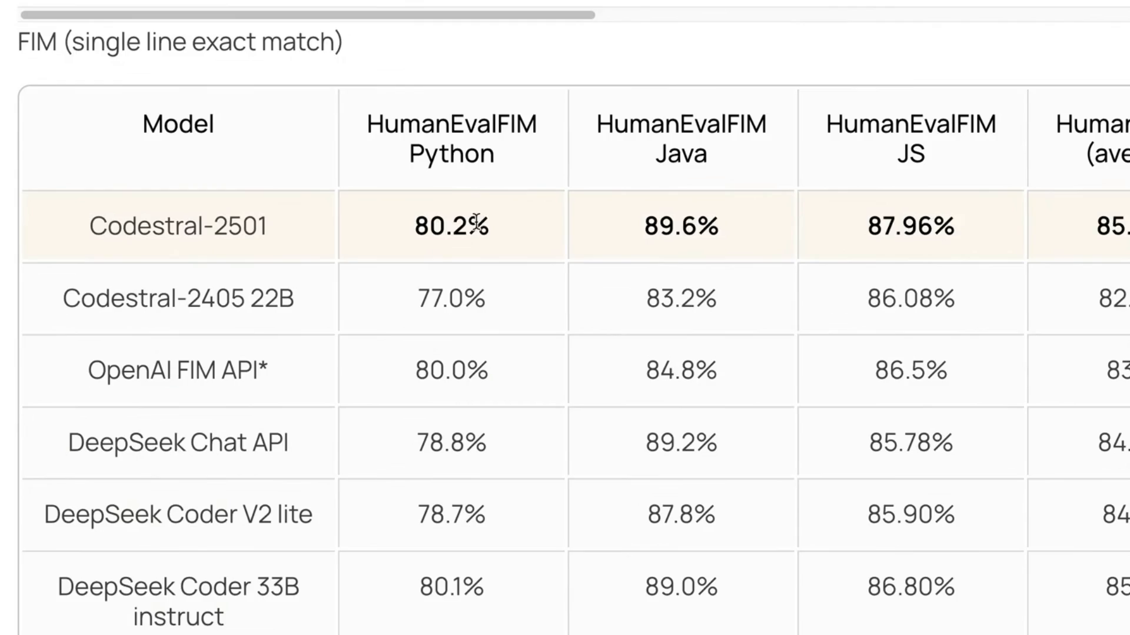
scroll(down, 3)
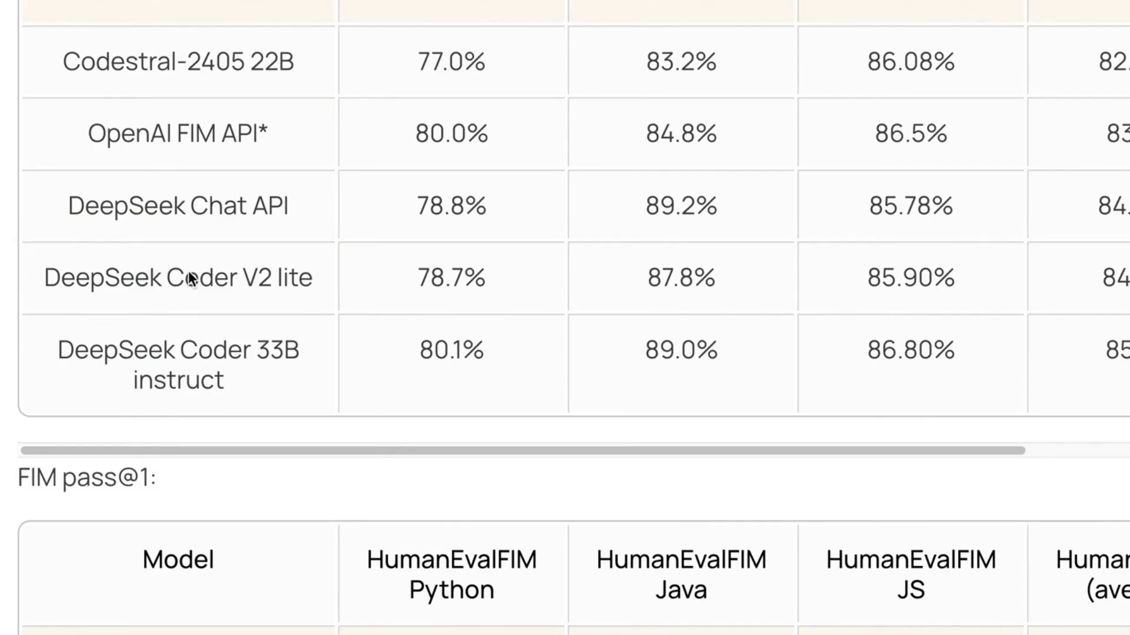
scroll(down, 3)
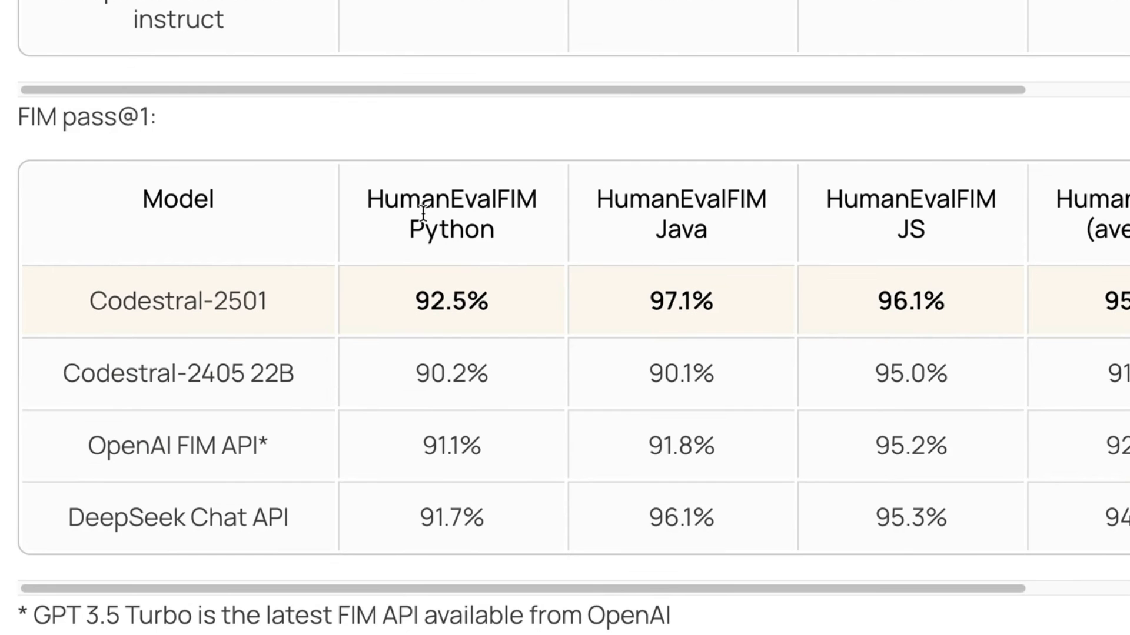
double_click(450, 215)
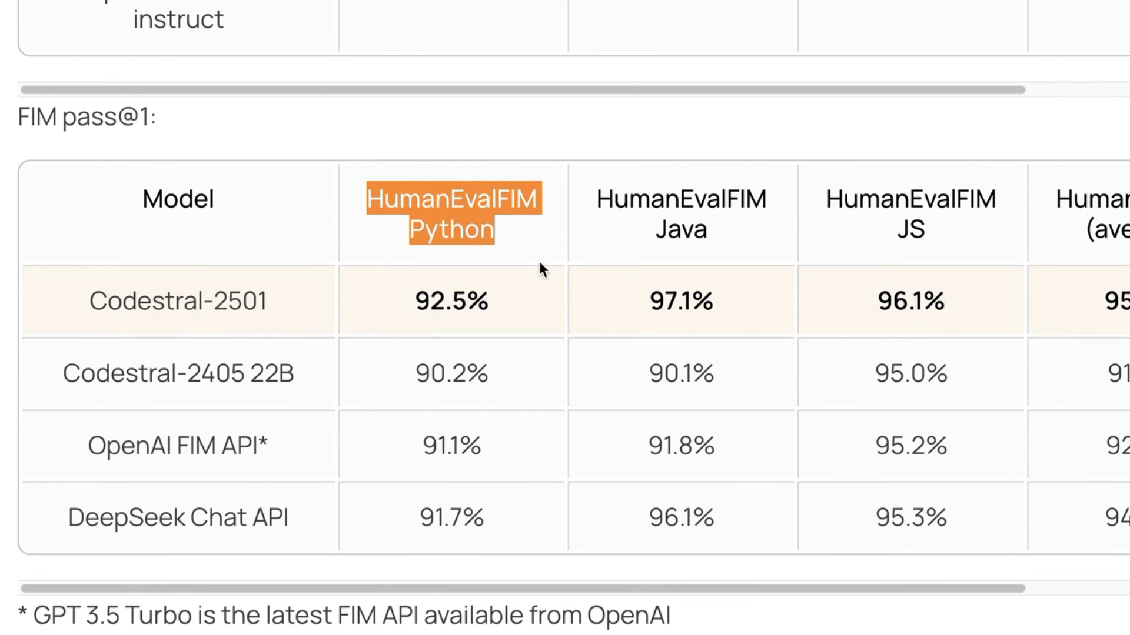
scroll(up, 3)
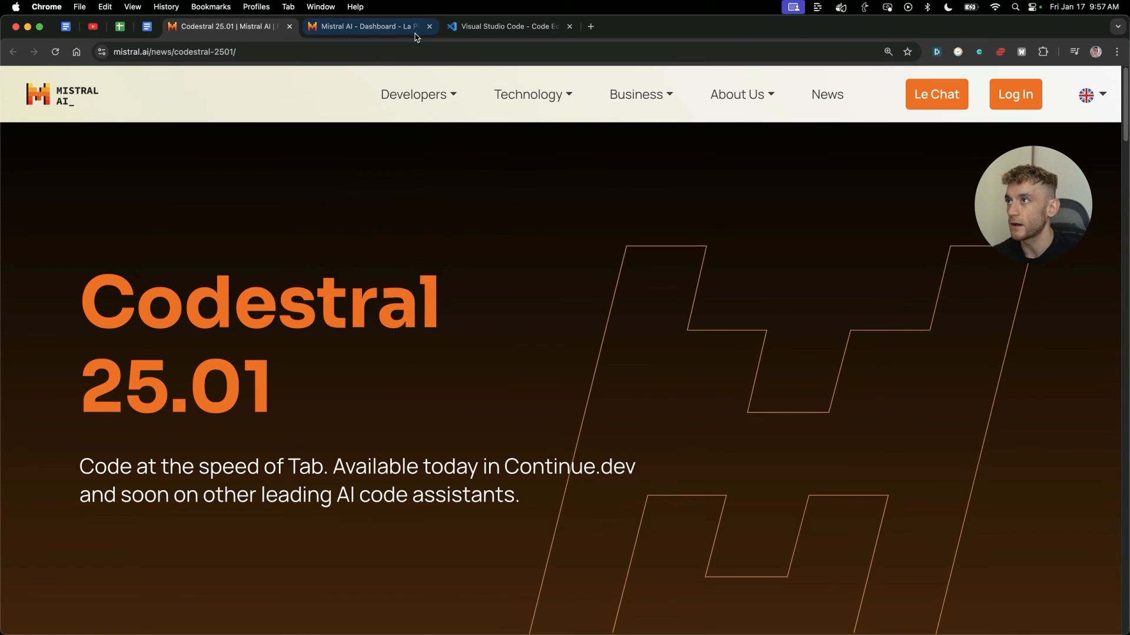
- In La Plateforme, view the Codestral console page with its API key and endpoints after glancing at Agents
click(369, 25)
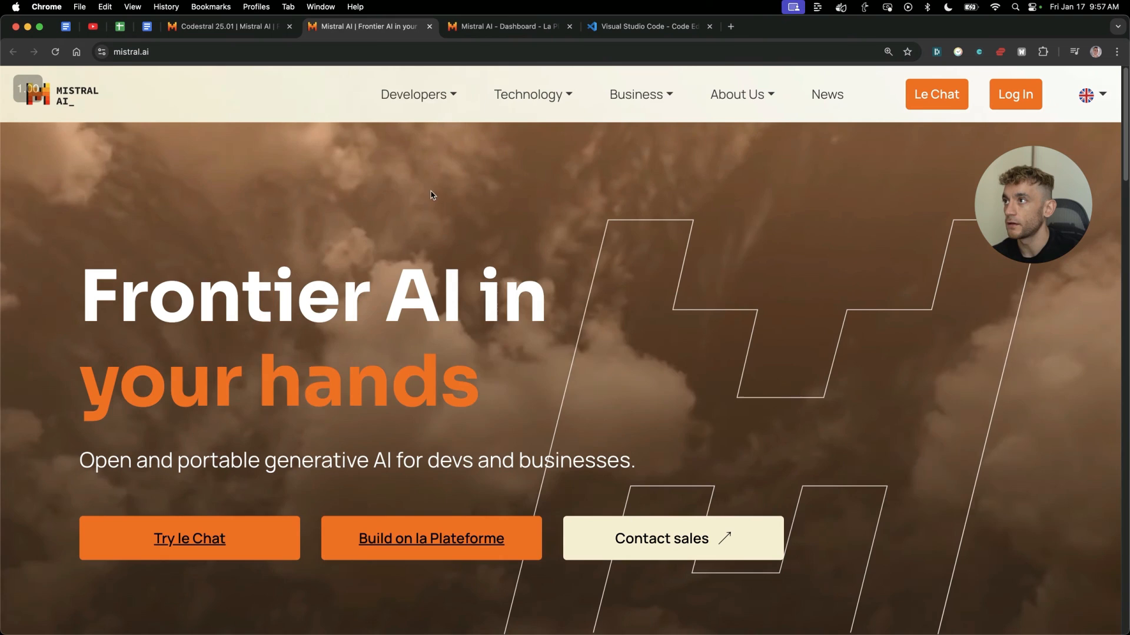
scroll(down, 3)
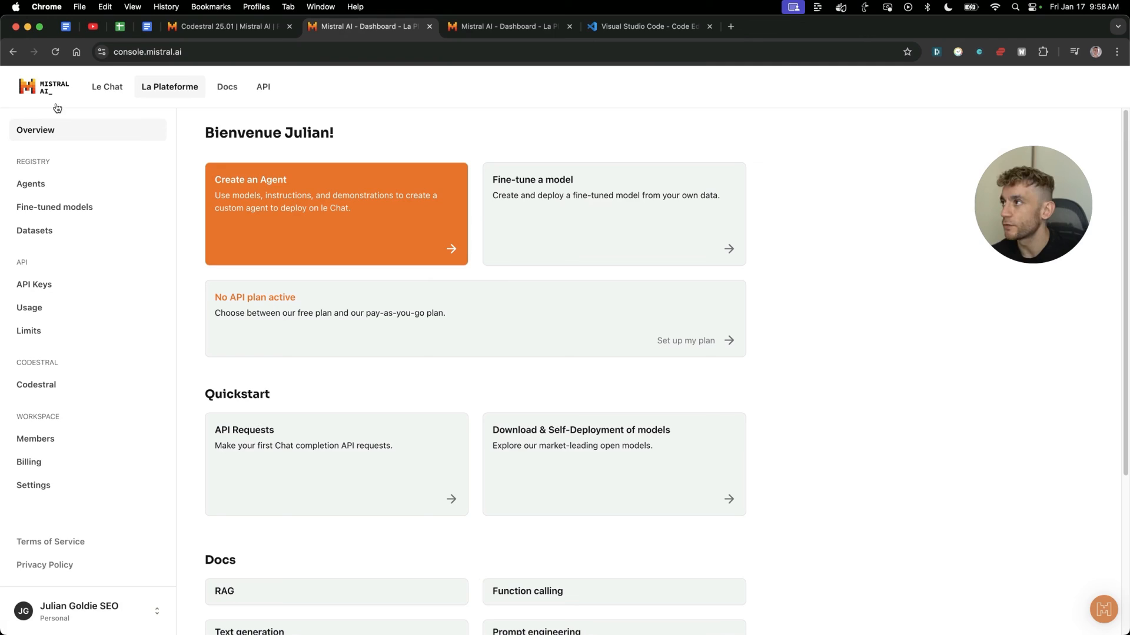
click(36, 384)
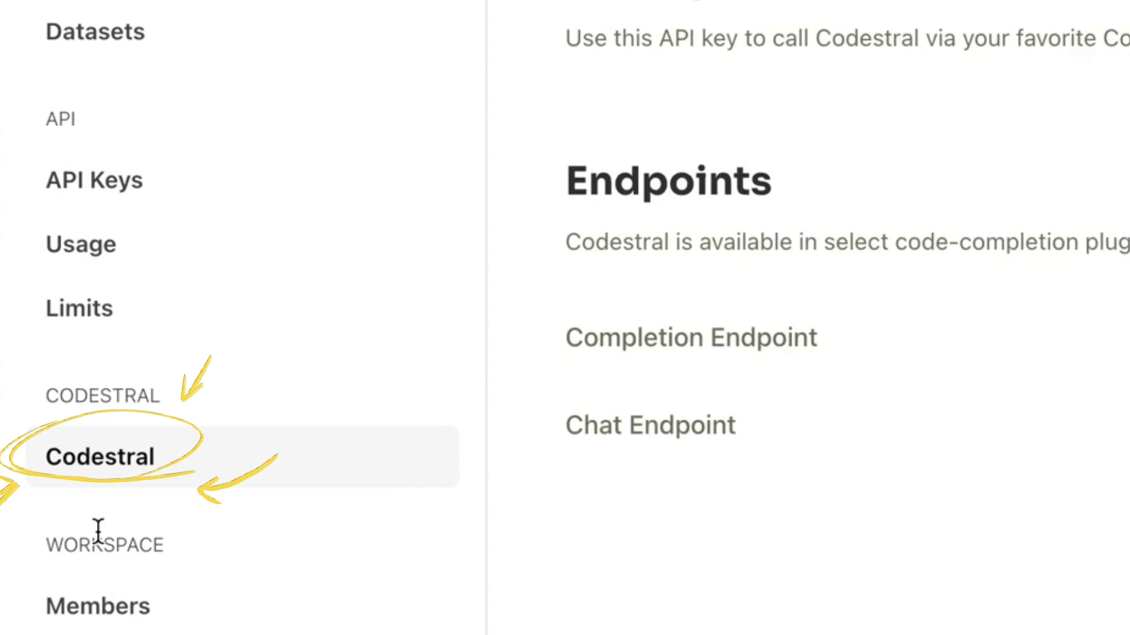
scroll(down, 3)
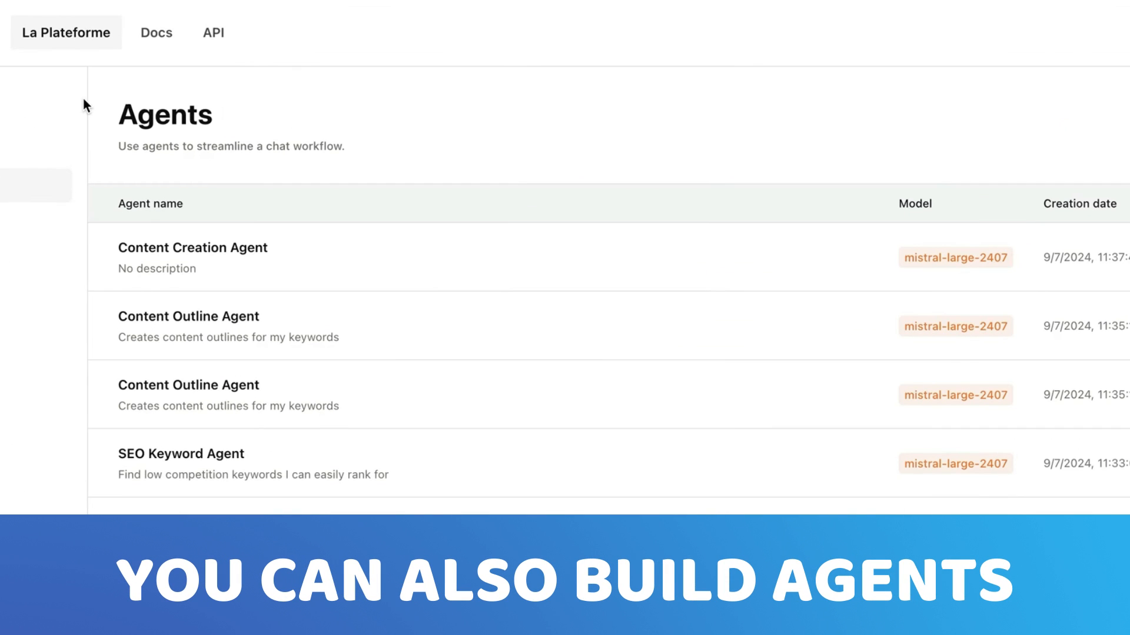
double_click(143, 316)
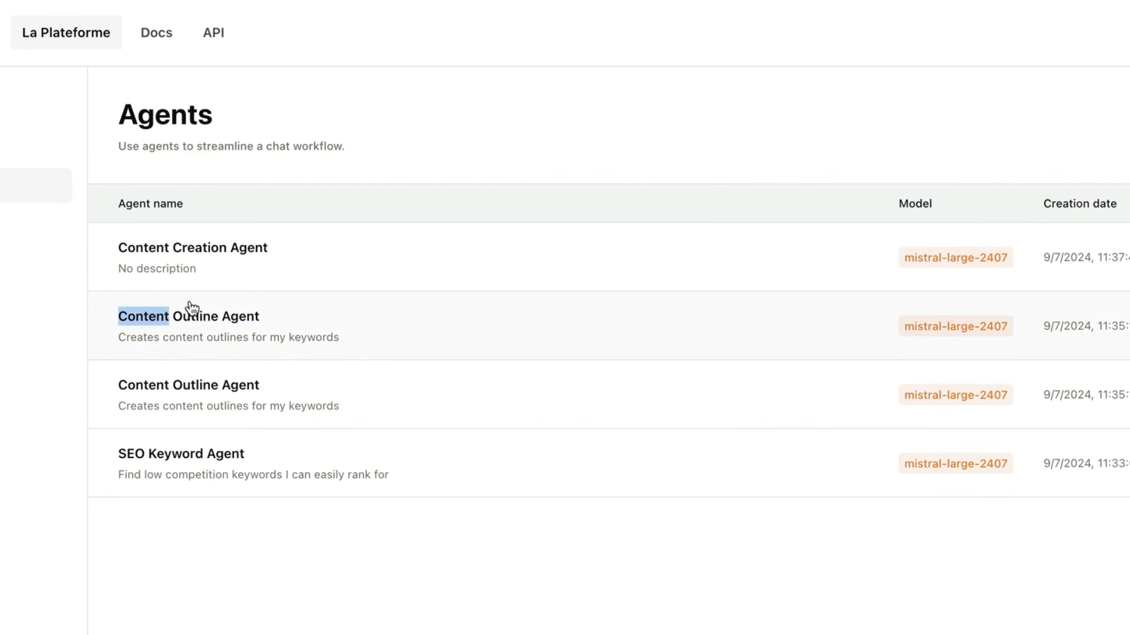
click(188, 315)
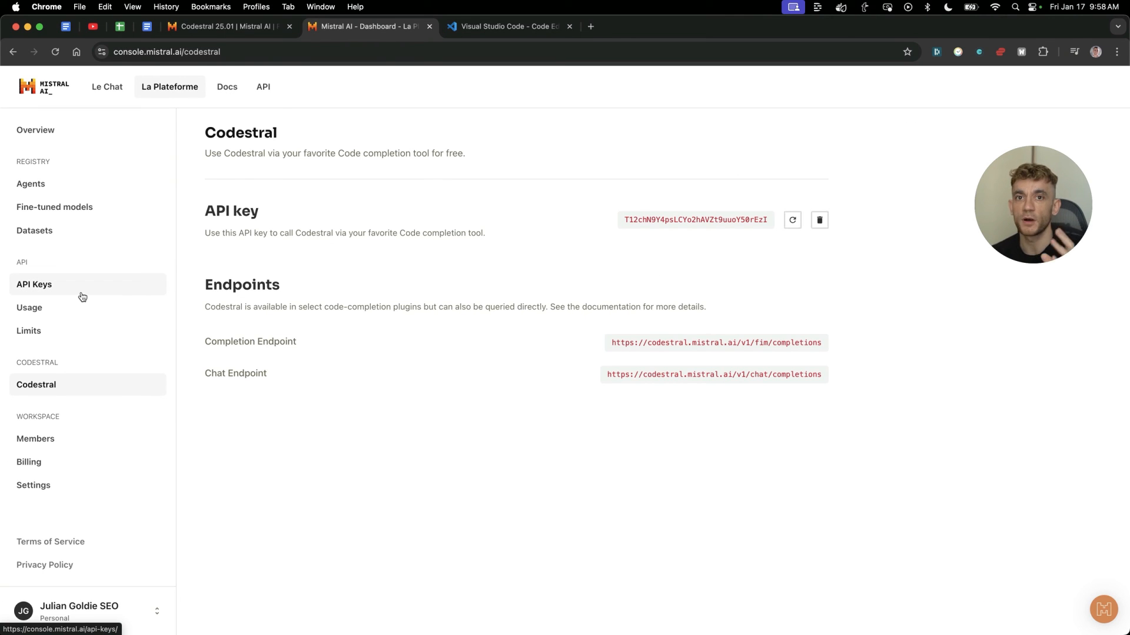
mouse_move(403, 5)
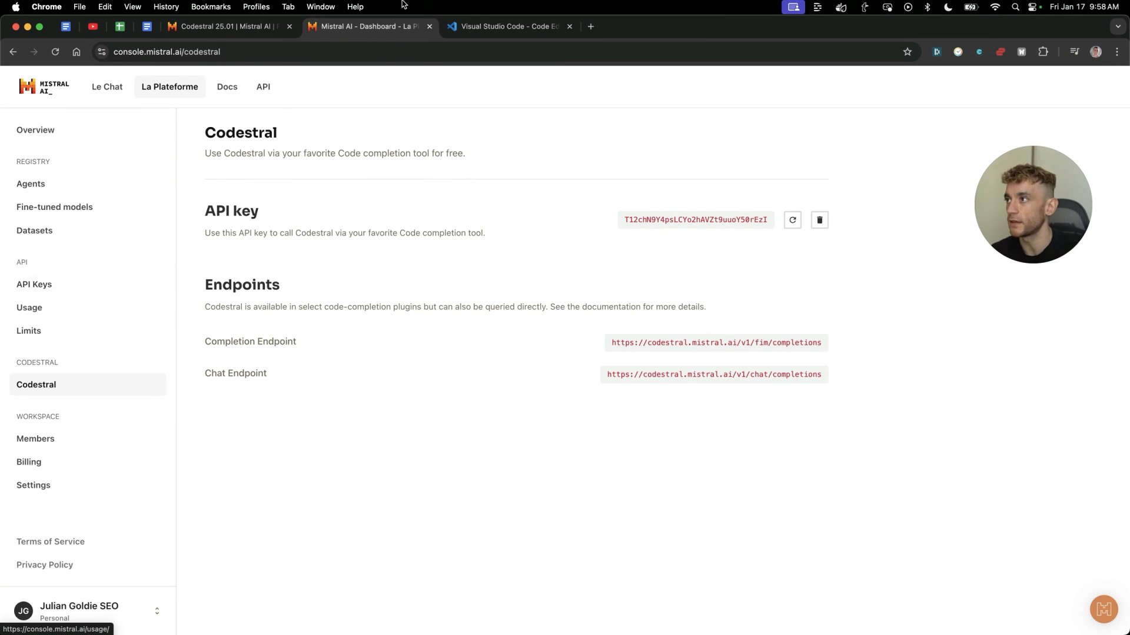
double_click(240, 132)
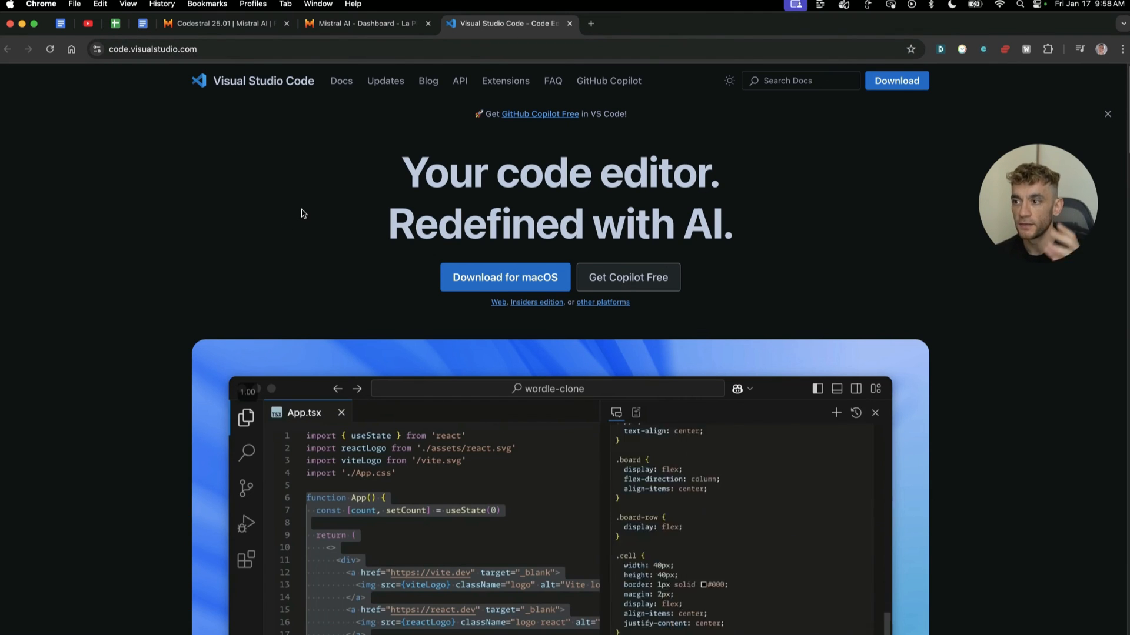
- Browse the Visual Studio Code site's feature sections and return to its download page
scroll(down, 3)
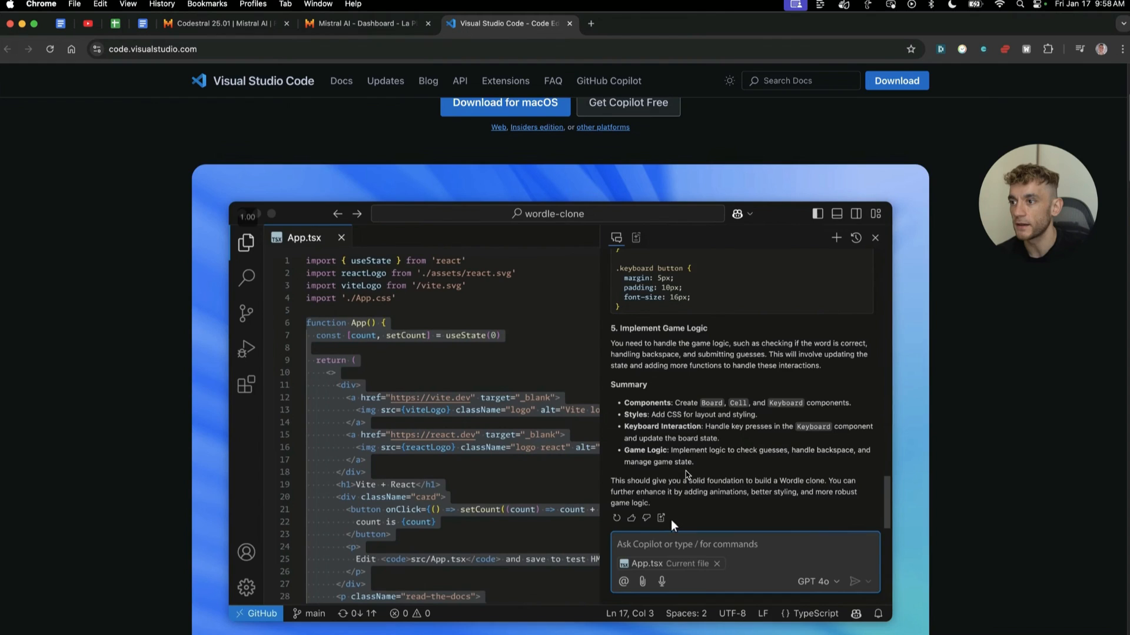
scroll(down, 3)
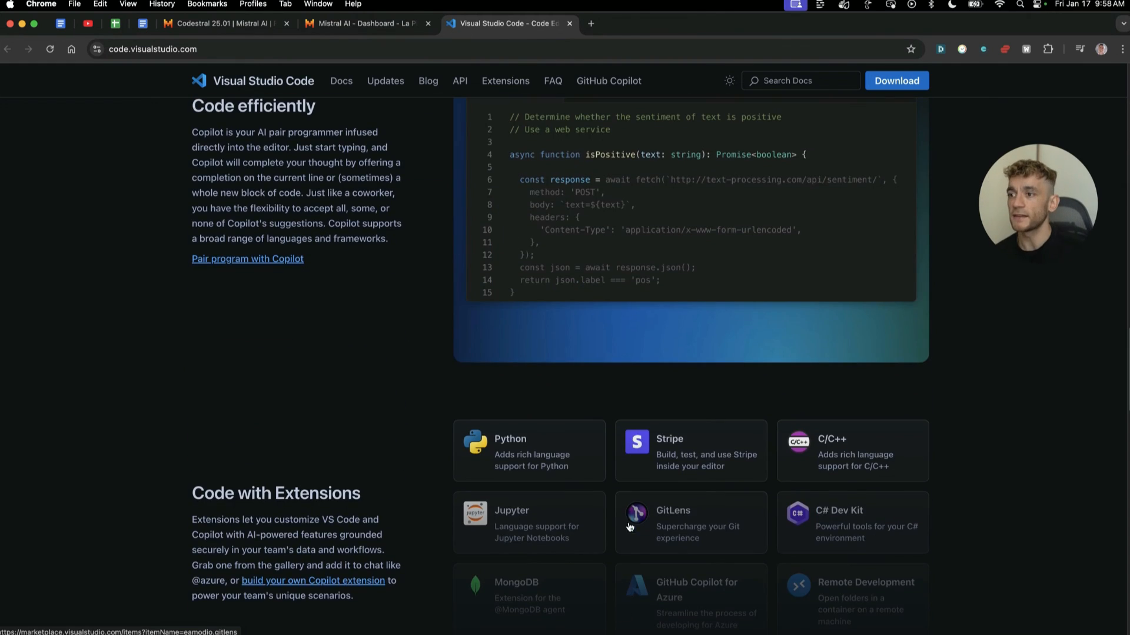
scroll(up, 3)
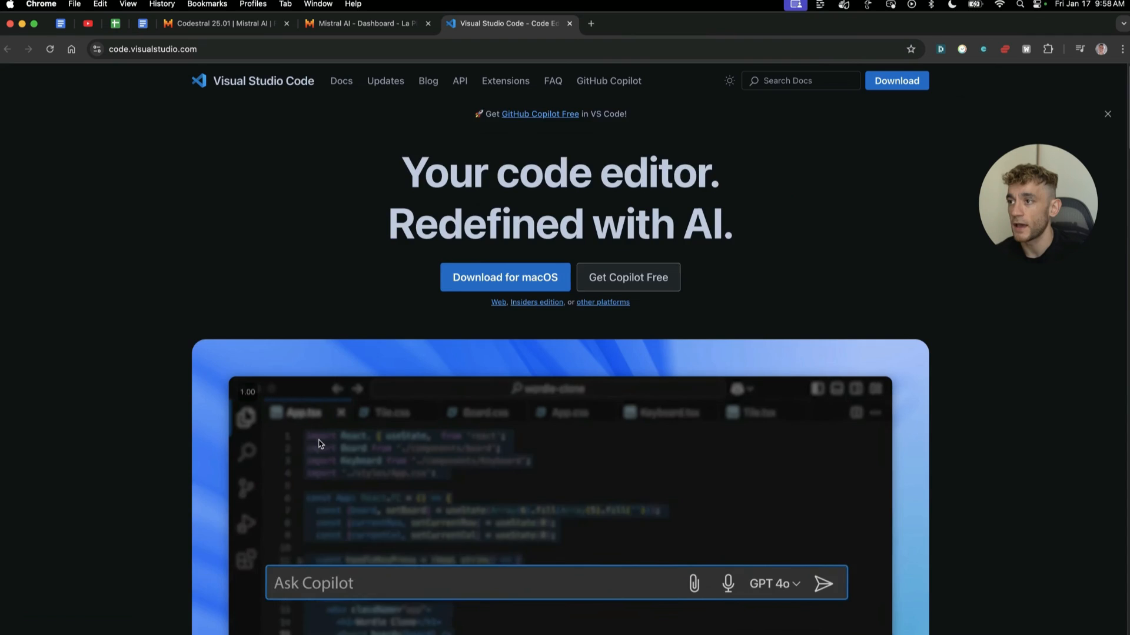
text(Add missing event listener code to handle key presses.)
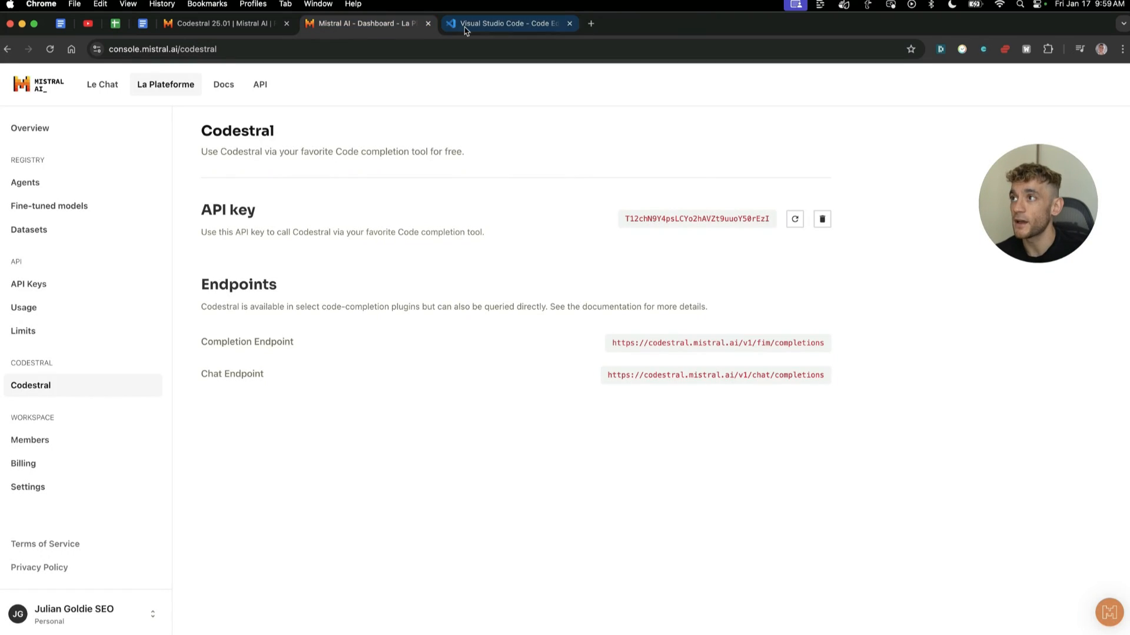
click(505, 24)
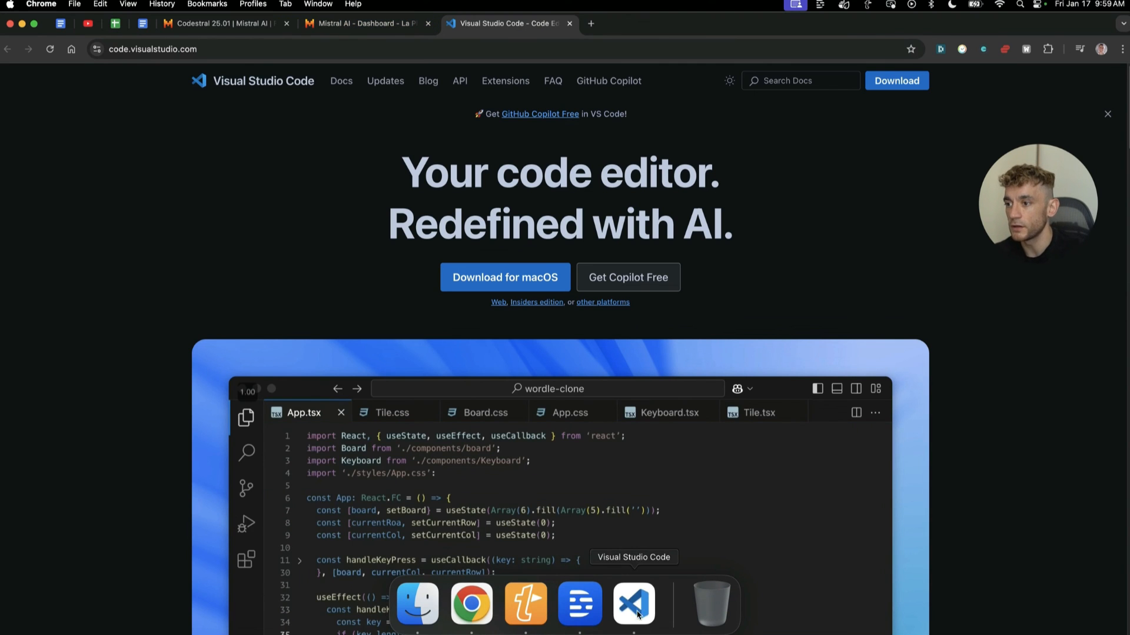
- Launch VS Code and search the Extensions view for 'continue'
click(633, 603)
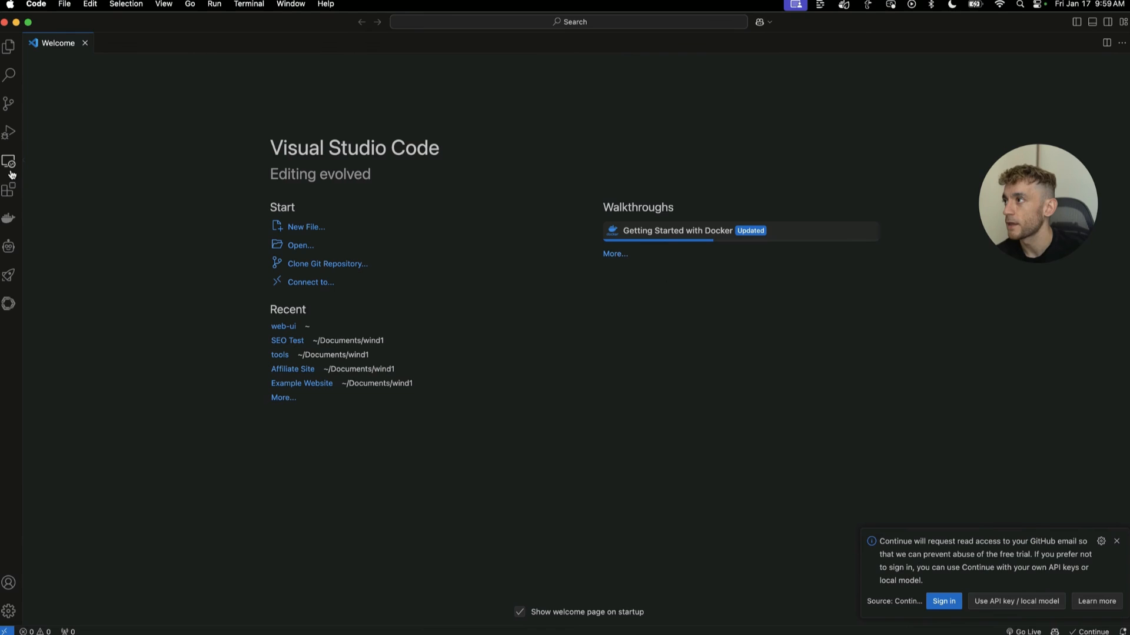
click(10, 189)
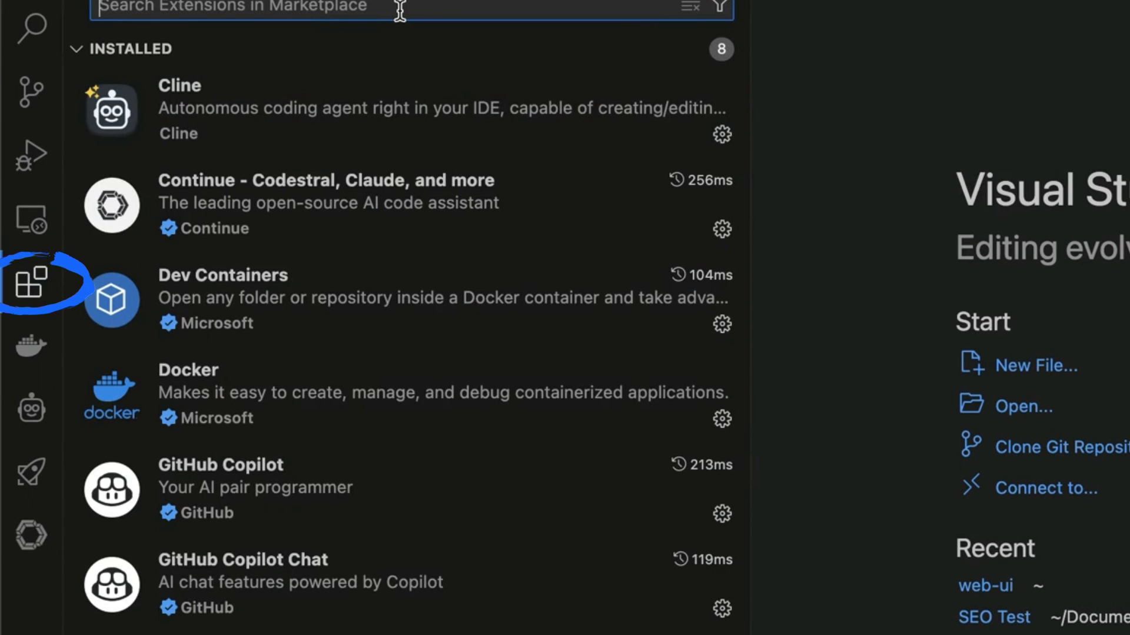
text(continue)
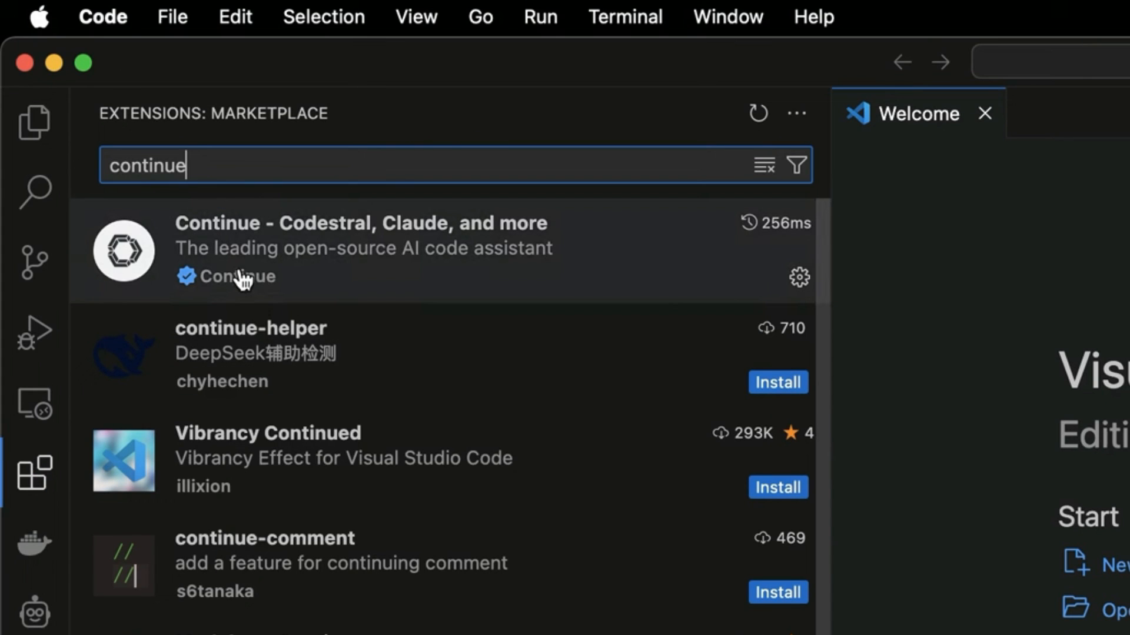
mouse_move(258, 245)
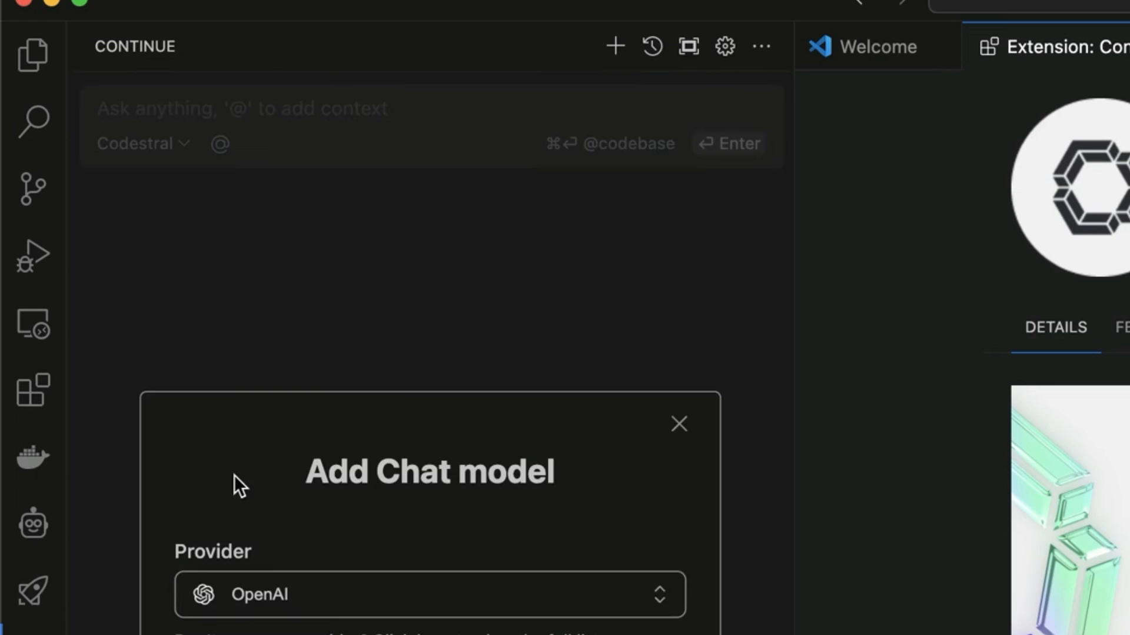
- Connect Continue to Mistral's Codestral model with the API key, adding it to config.json
click(429, 594)
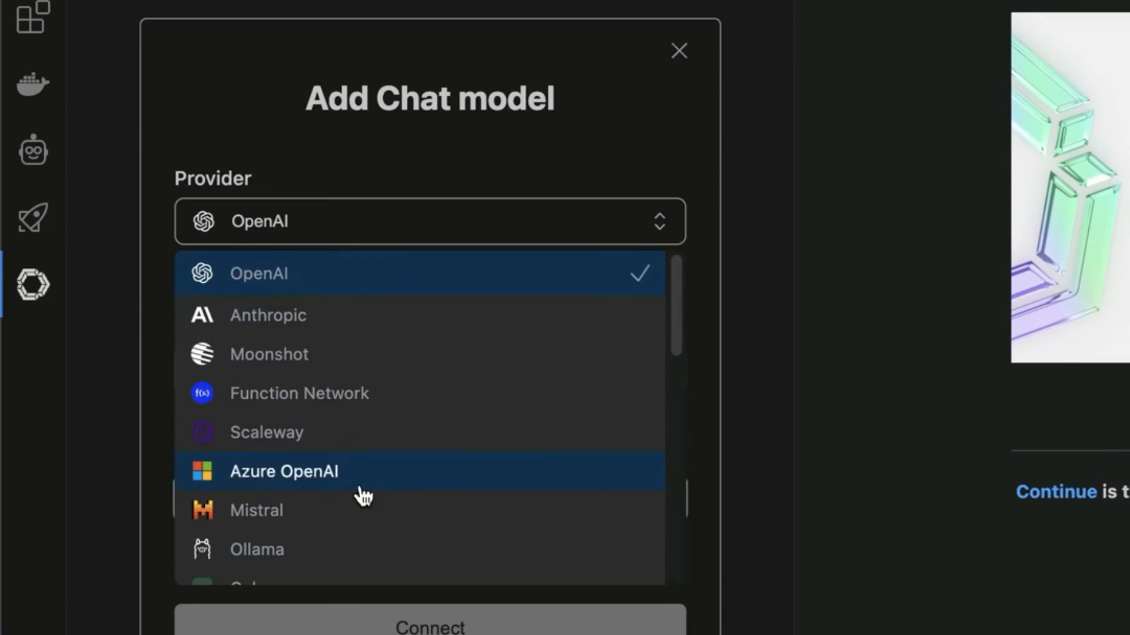
click(256, 510)
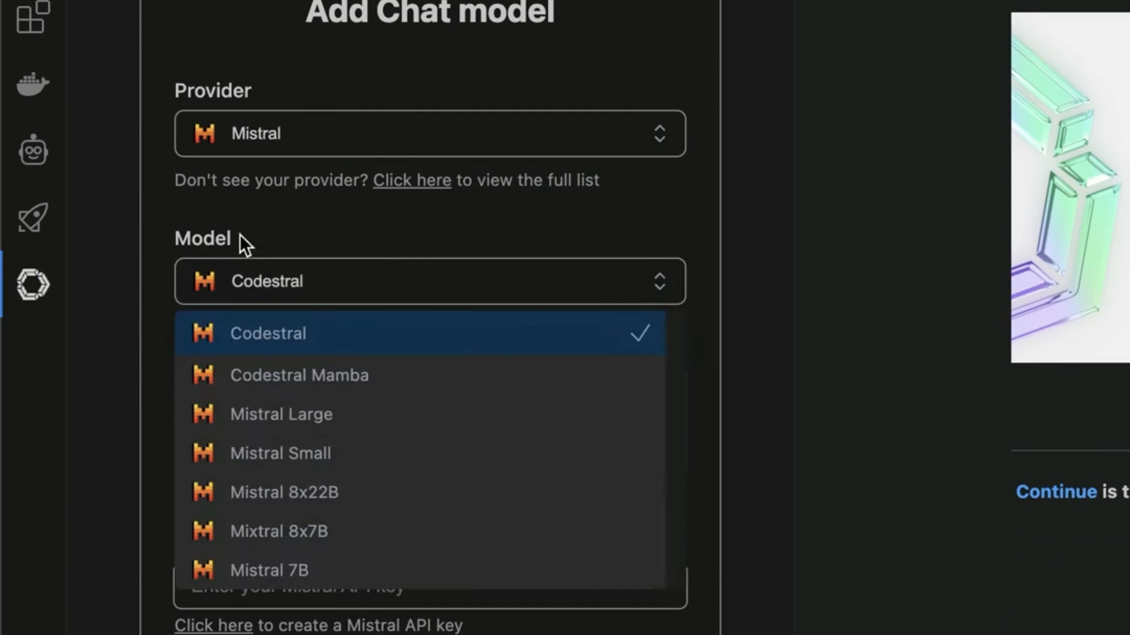
click(268, 333)
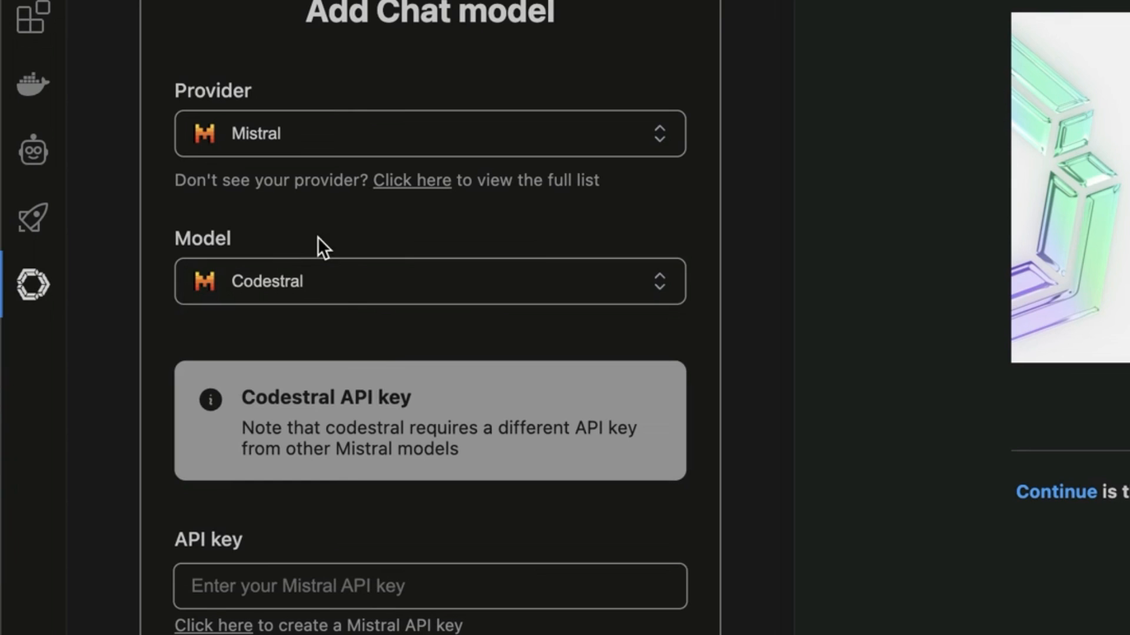
scroll(down, 3)
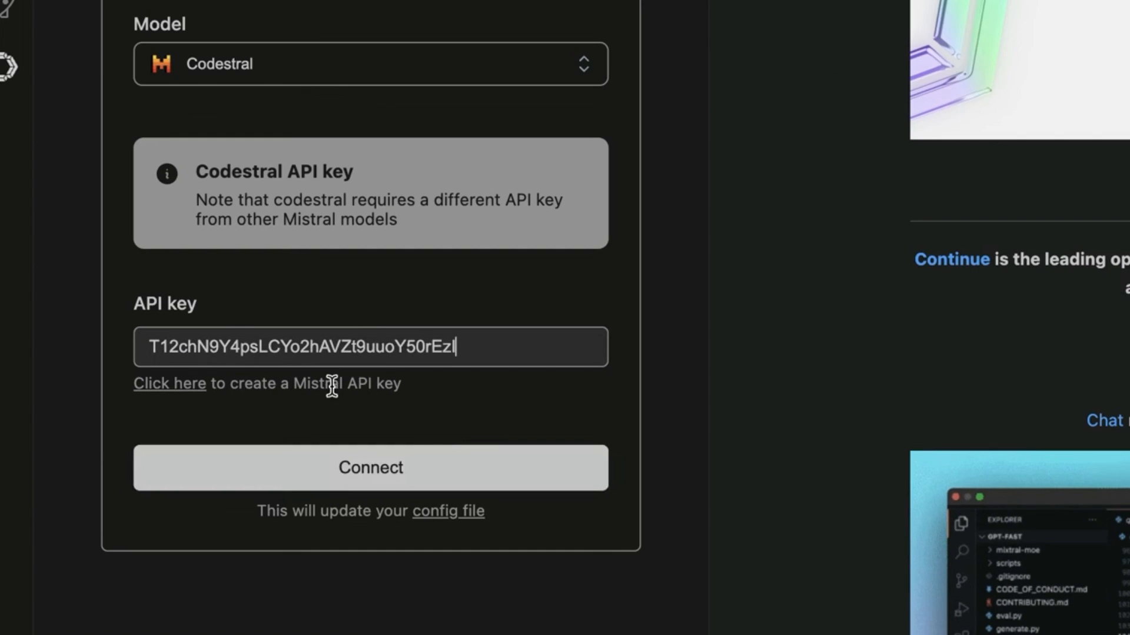
click(370, 467)
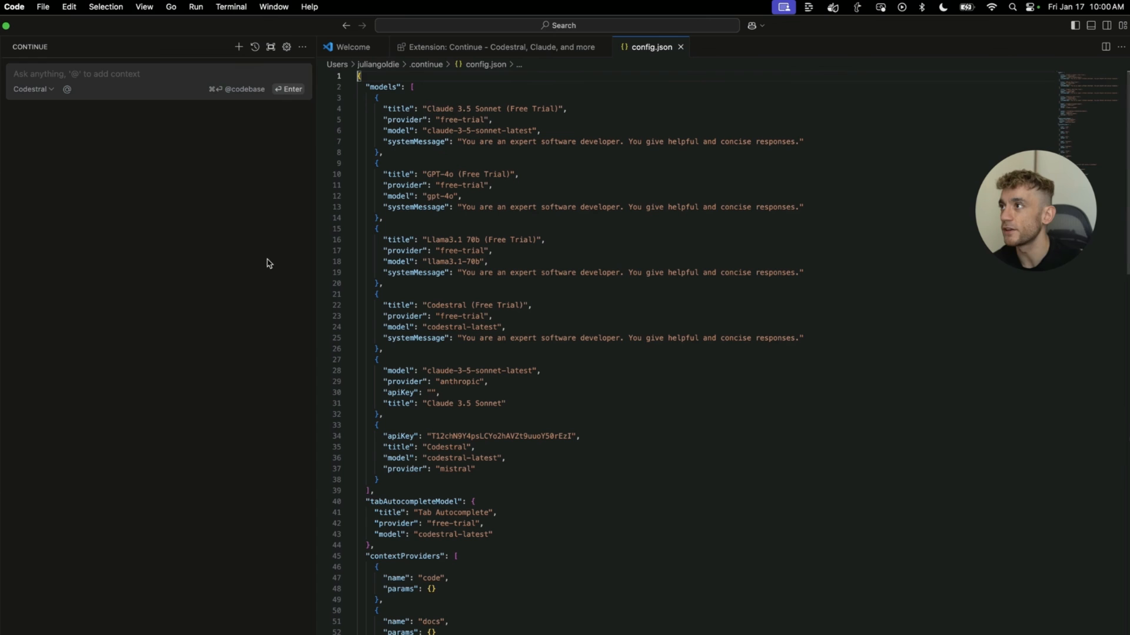
mouse_move(10, 345)
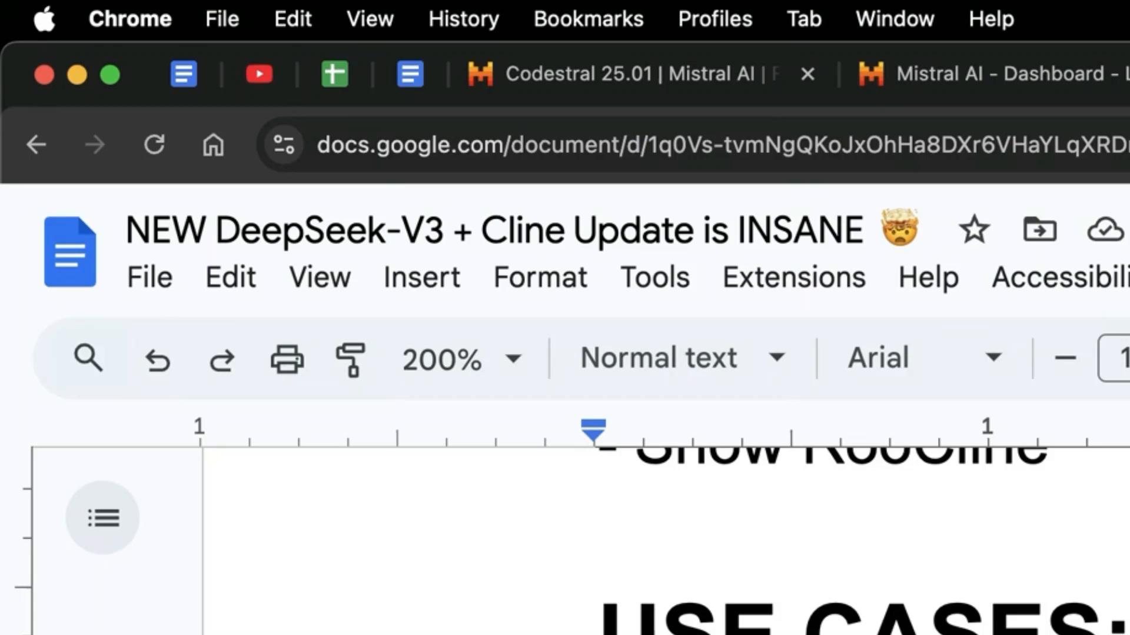
- Review the use-cases list in the doc, then switch back to VS Code
scroll(down, 3)
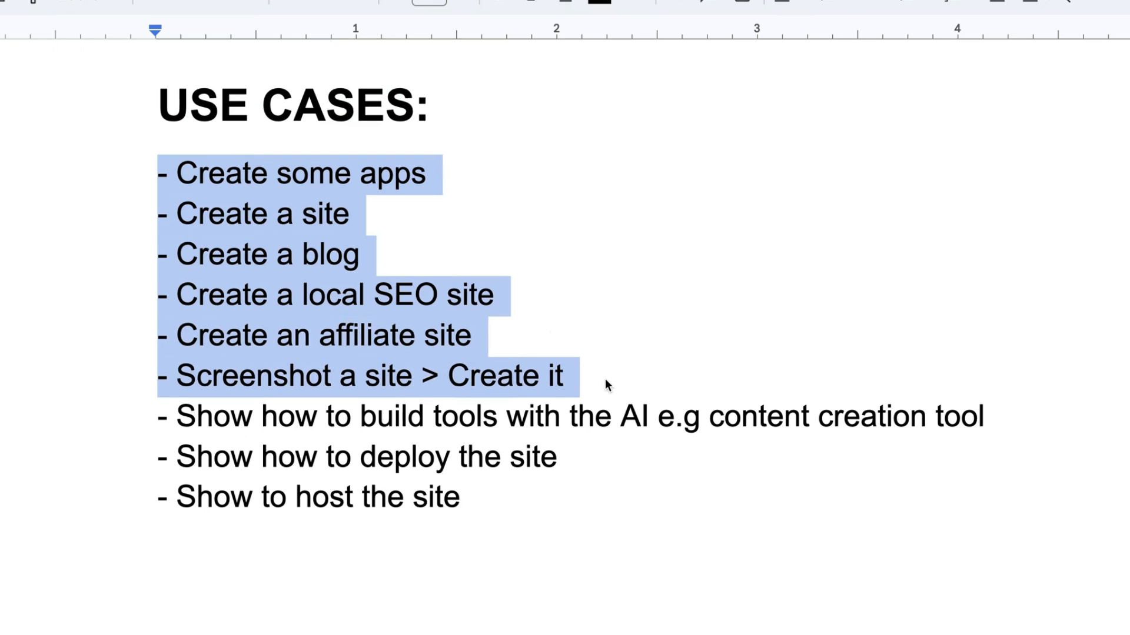
double_click(587, 417)
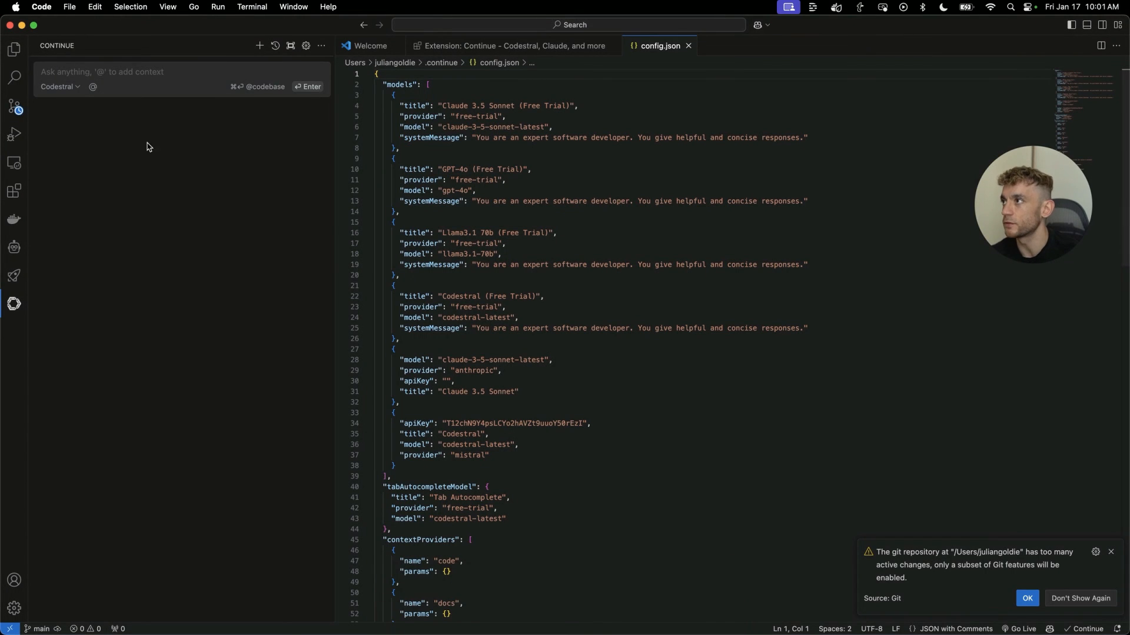
- Ask Codestral for an SEO-optimised snow day calculator page and read its generated HTML
text(Create a beautifully designed snow day calculator SEO optimized for the keyword with actual content on the page too + a relevant tool)
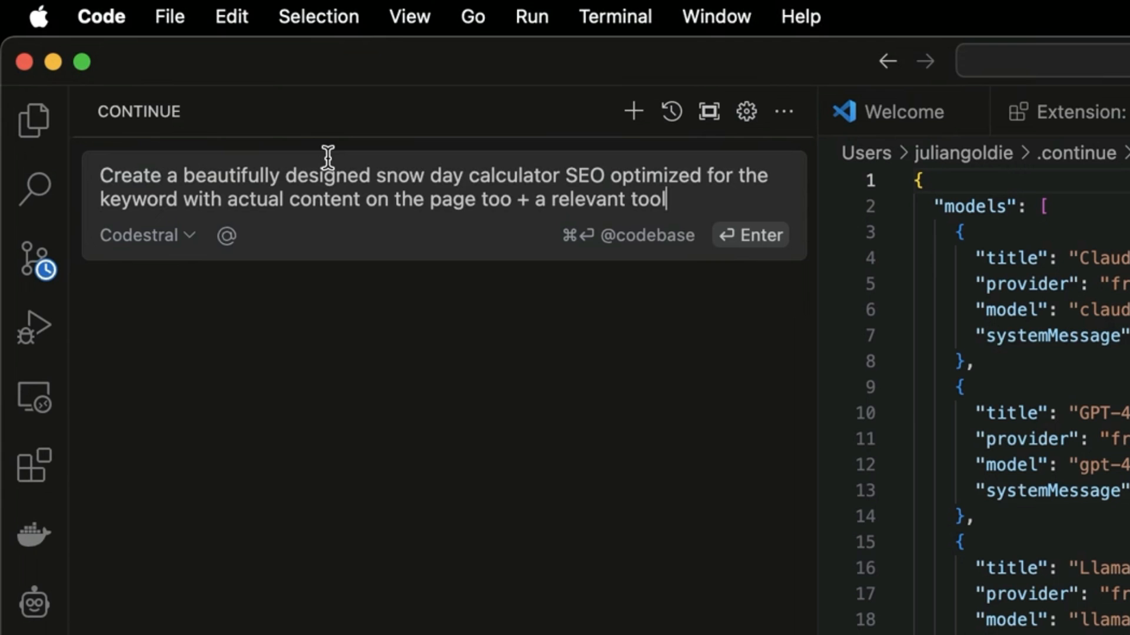
mouse_move(33, 463)
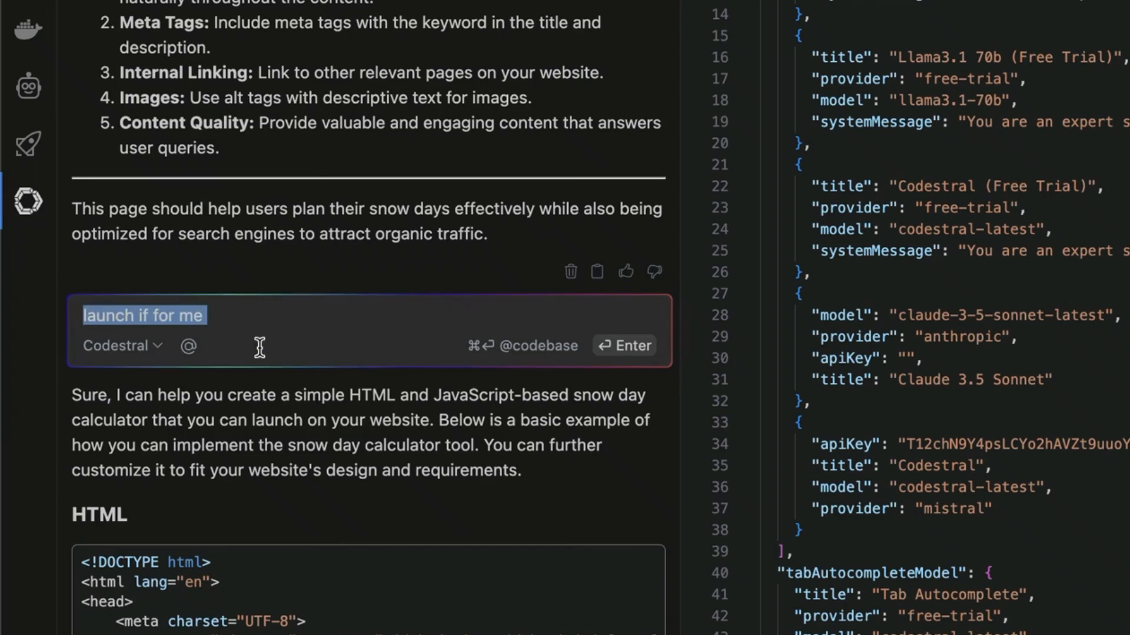
scroll(down, 3)
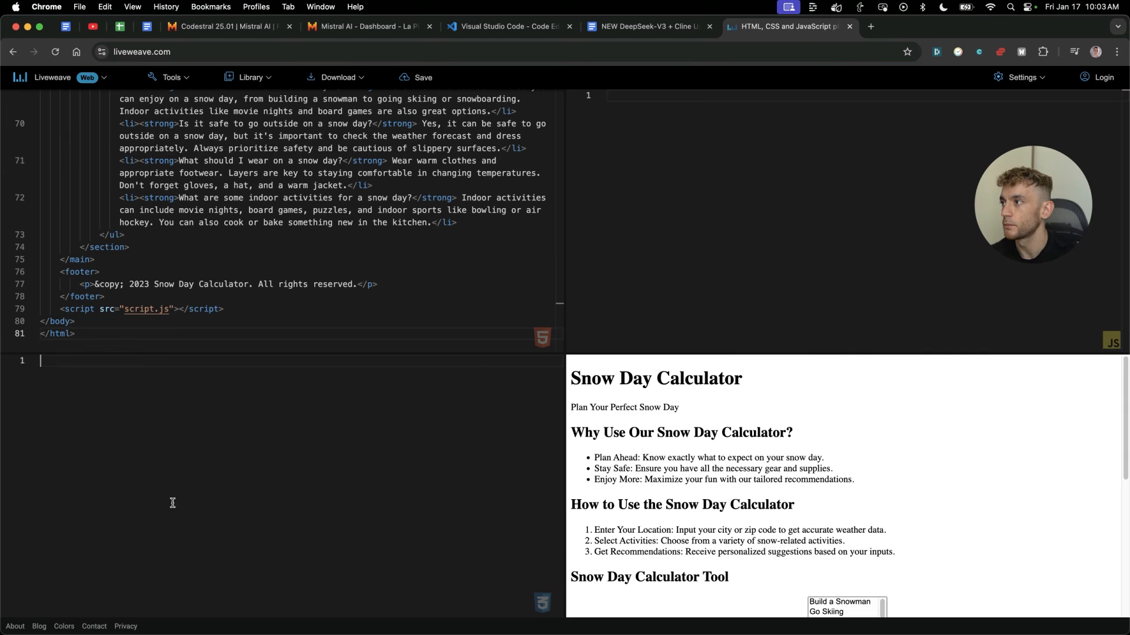
- Scroll the Liveweave preview to check the styled snow day calculator with header and Calculate button
scroll(down, 3)
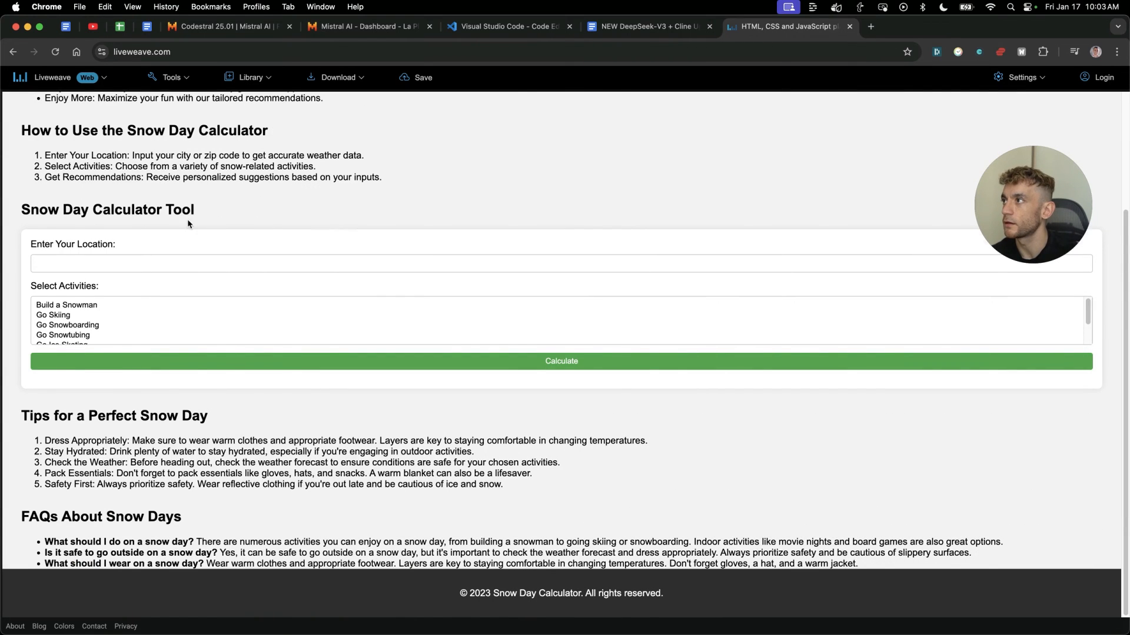
scroll(up, 3)
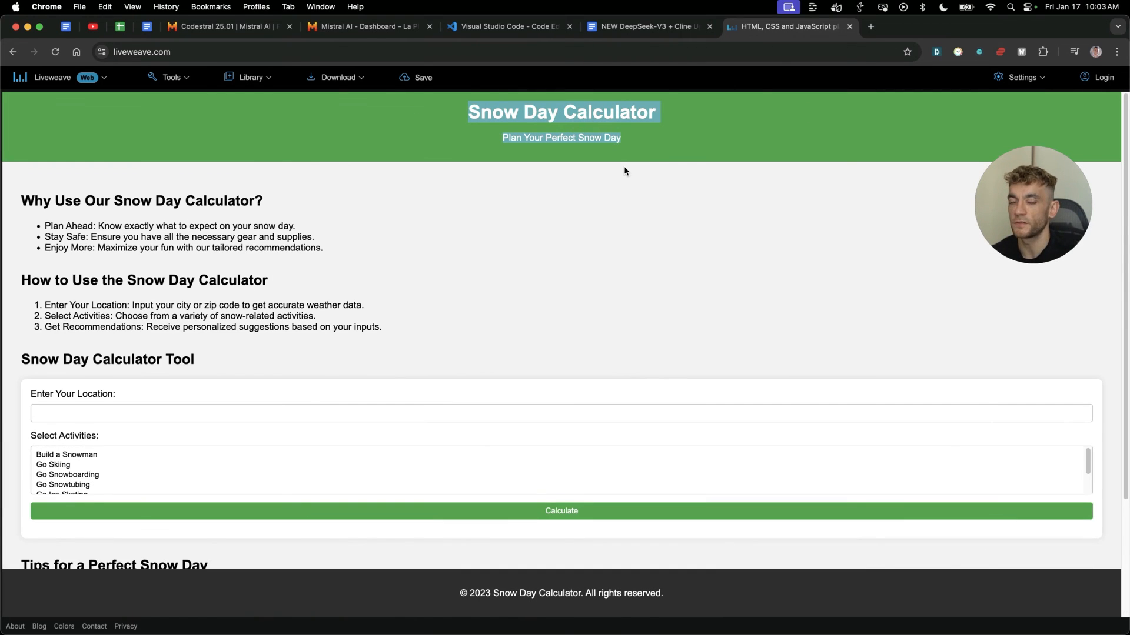
scroll(down, 3)
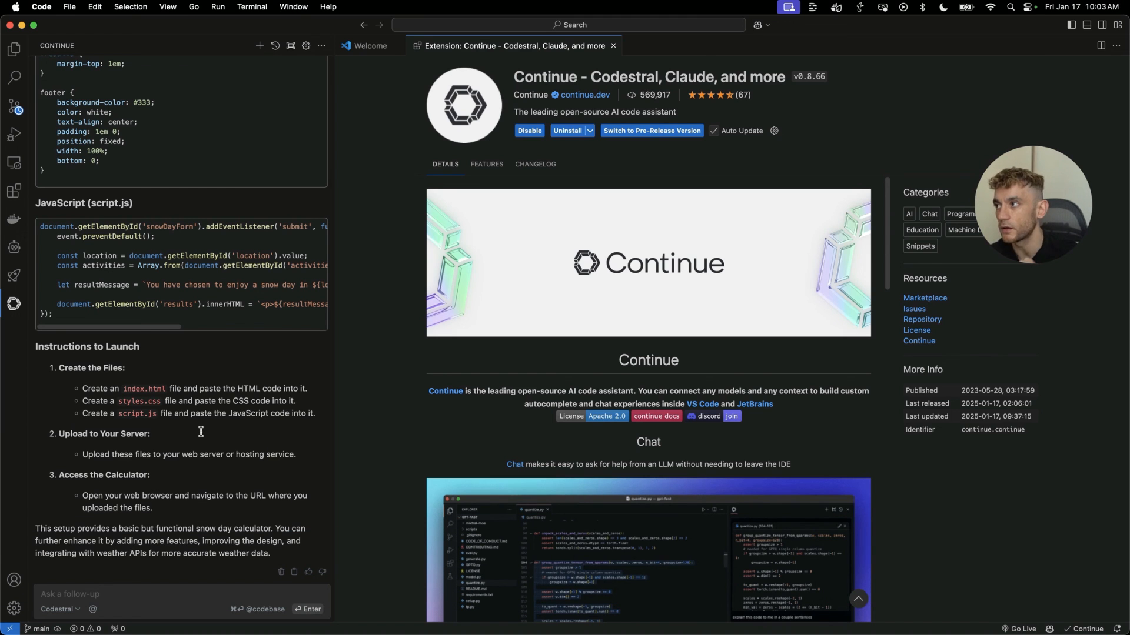
- Scroll through Codestral's launch instructions and JavaScript in the Continue response
scroll(down, 3)
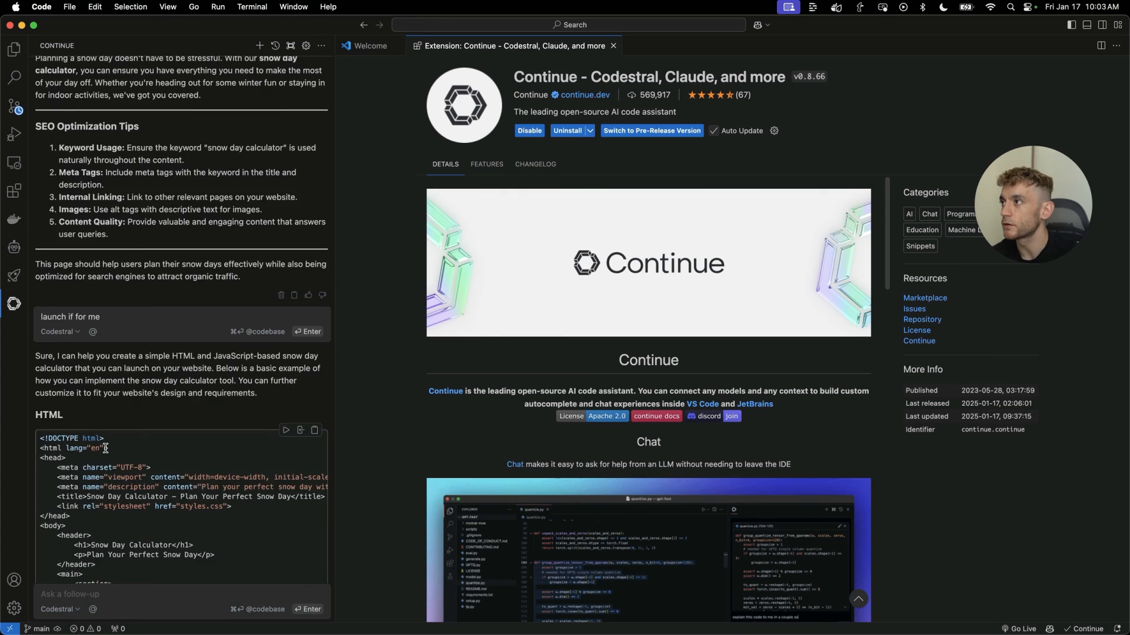
scroll(down, 3)
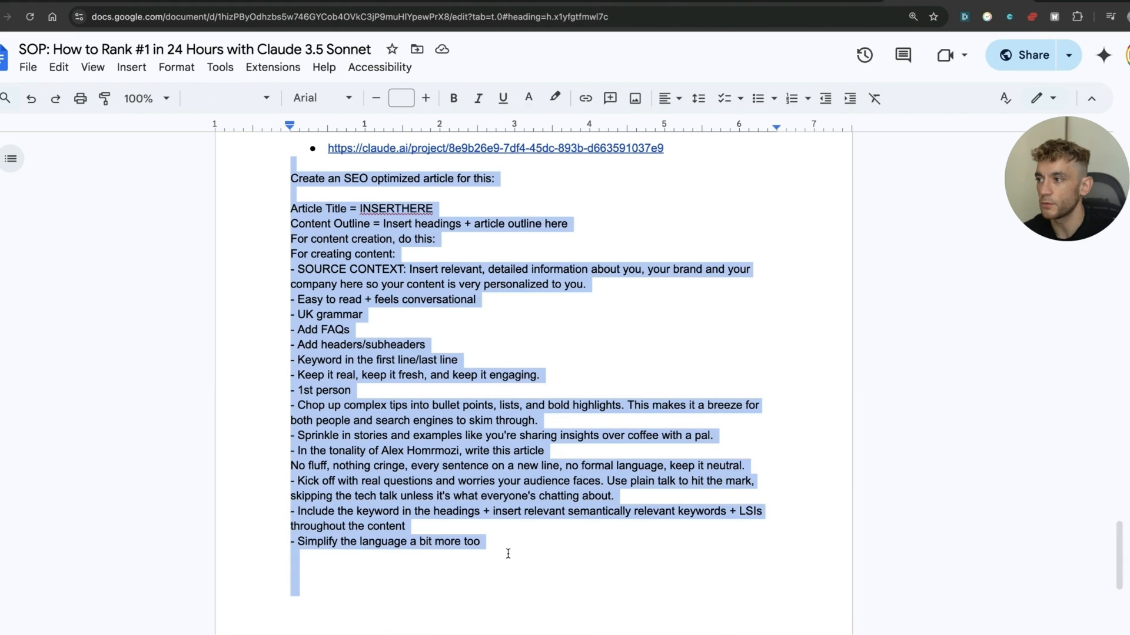
mouse_move(528, 597)
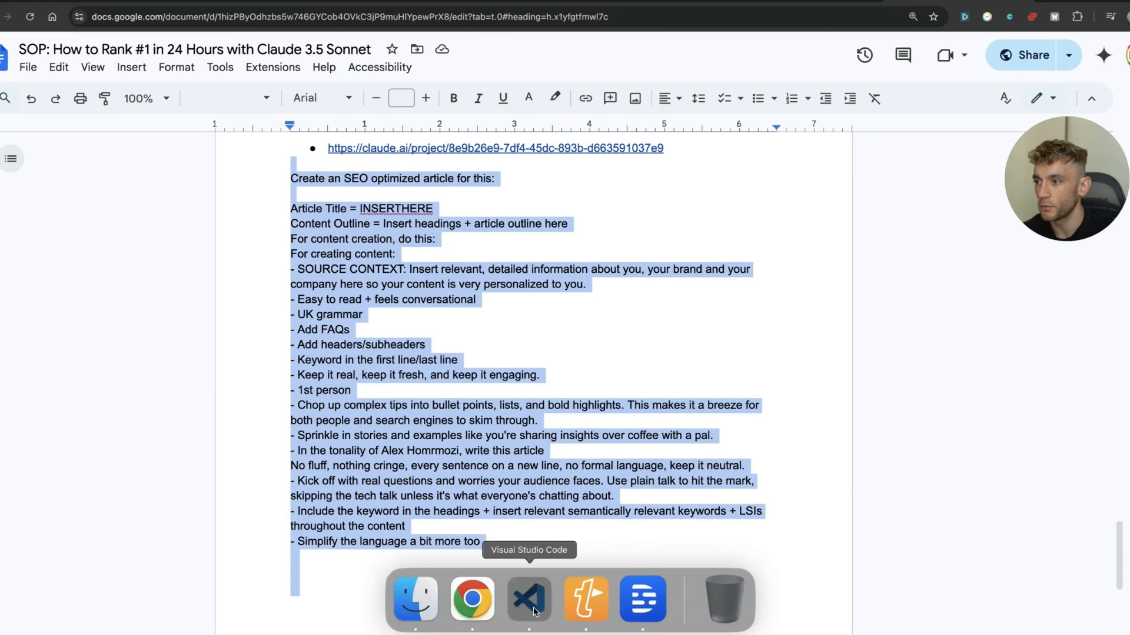
- Fill the SOP prompt with the title 'best SEO Training' and the source context placeholder
click(528, 598)
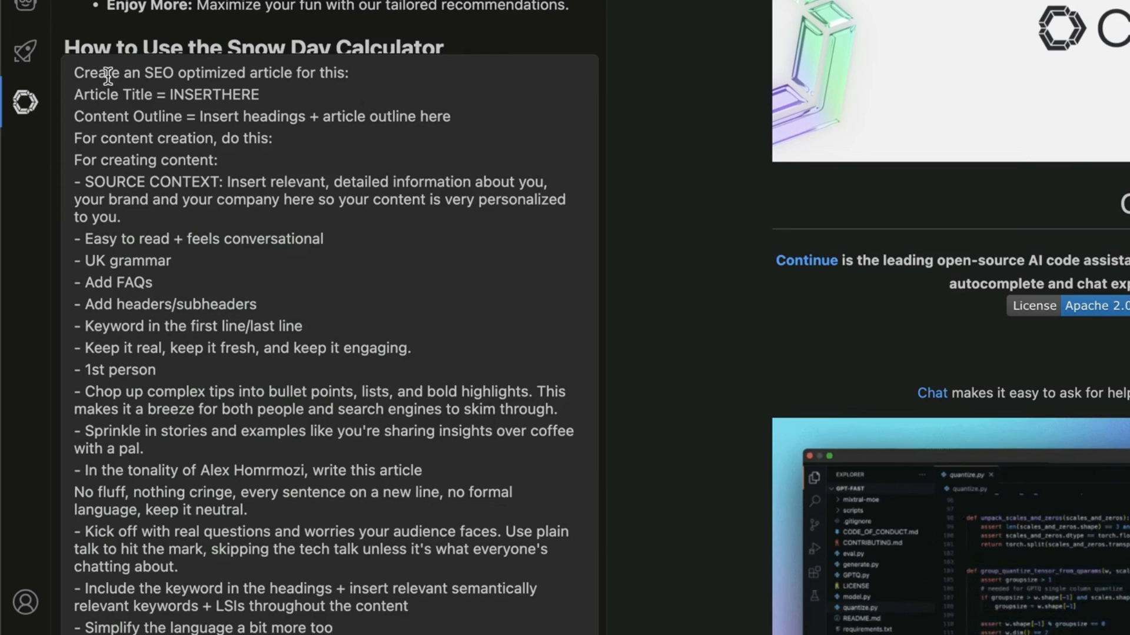
double_click(213, 94)
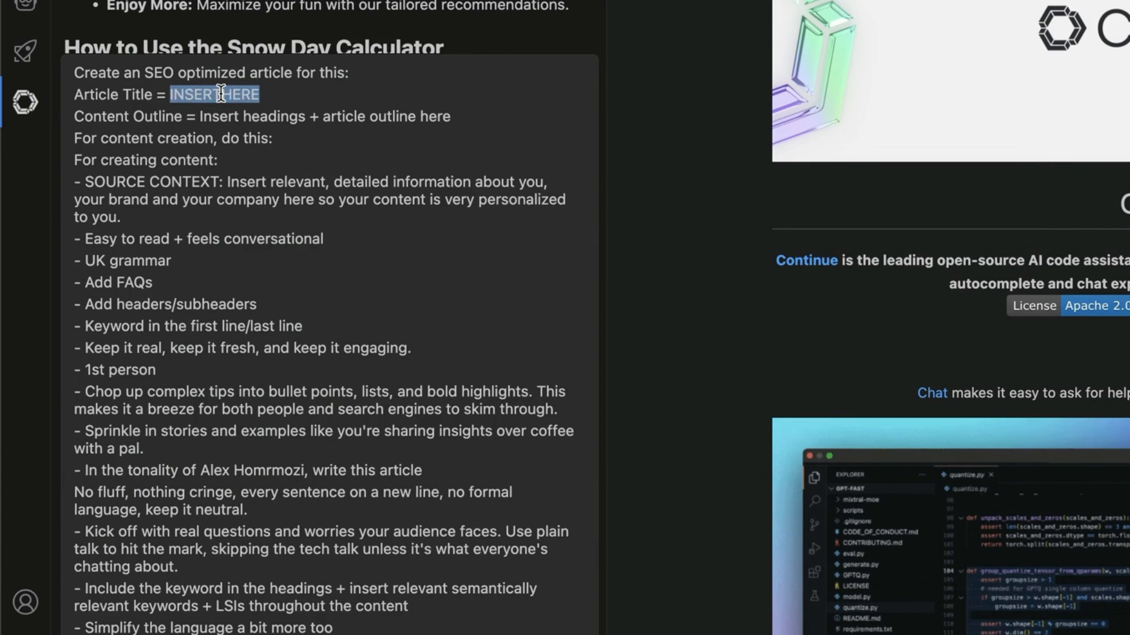
text(best SEO Training)
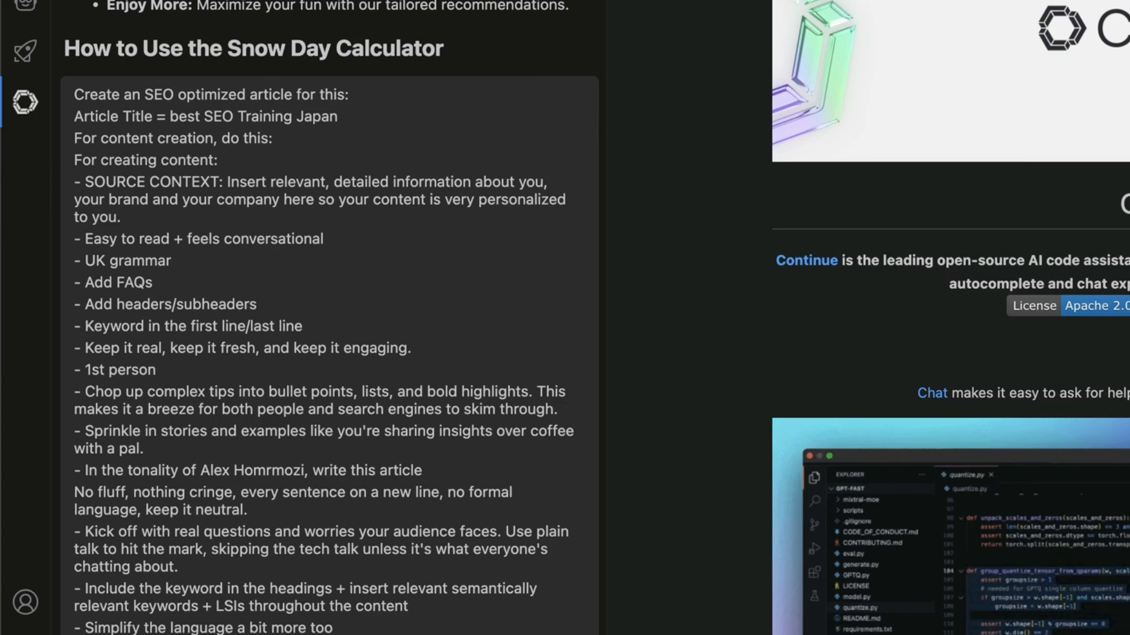
text(sourceconte)
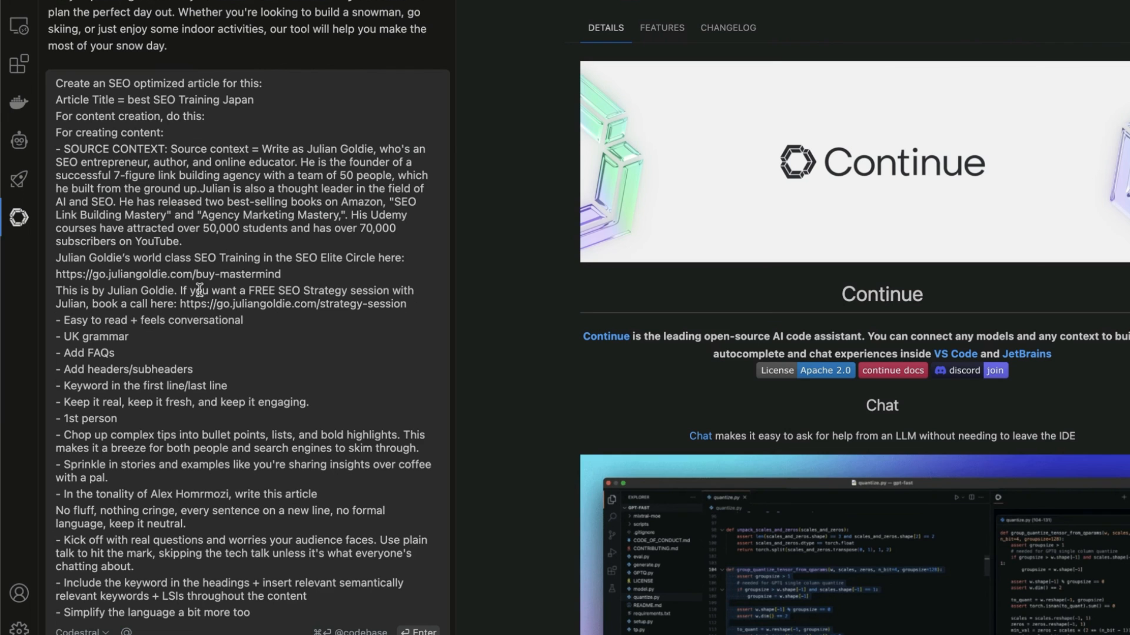
mouse_move(210, 346)
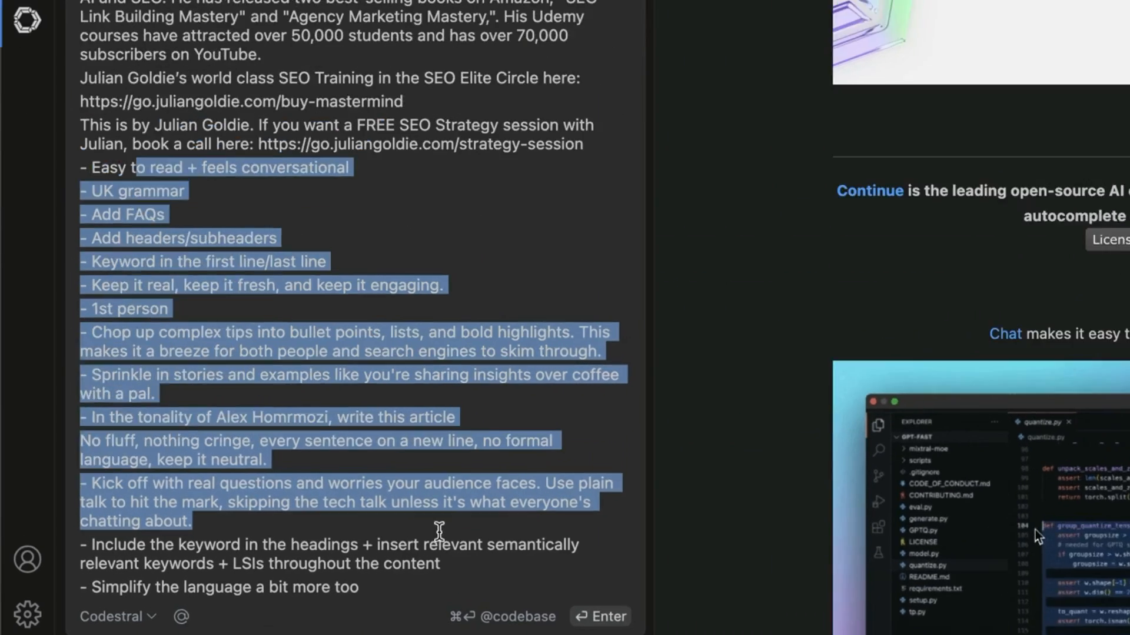
- Send the article prompt to Codestral, read the generated article and switch to the browser
click(607, 616)
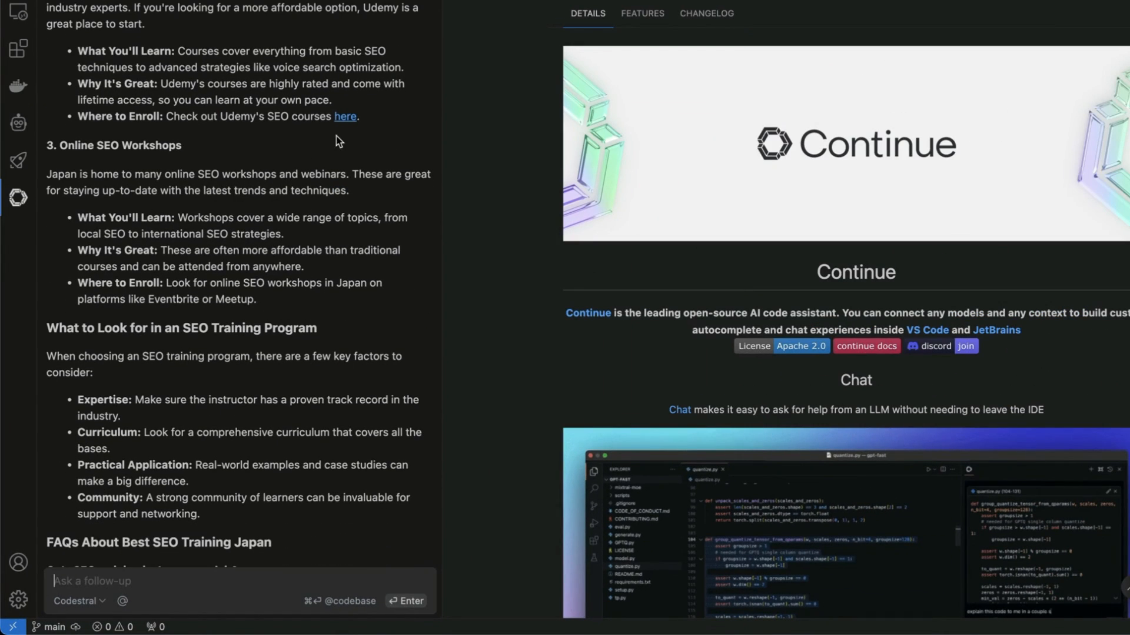
scroll(down, 3)
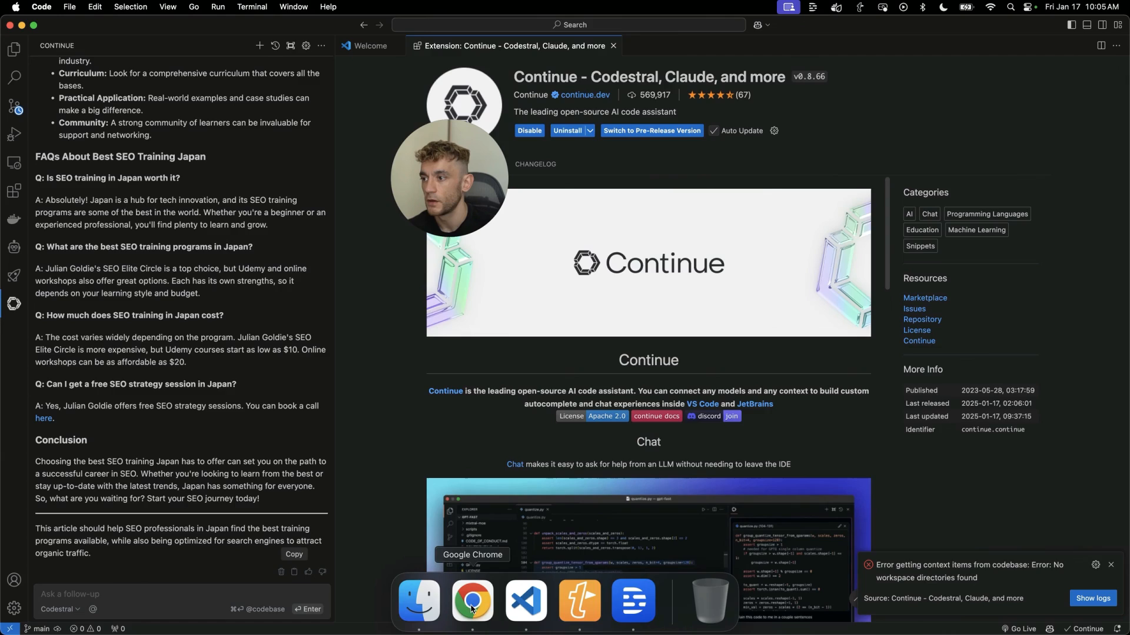
click(472, 599)
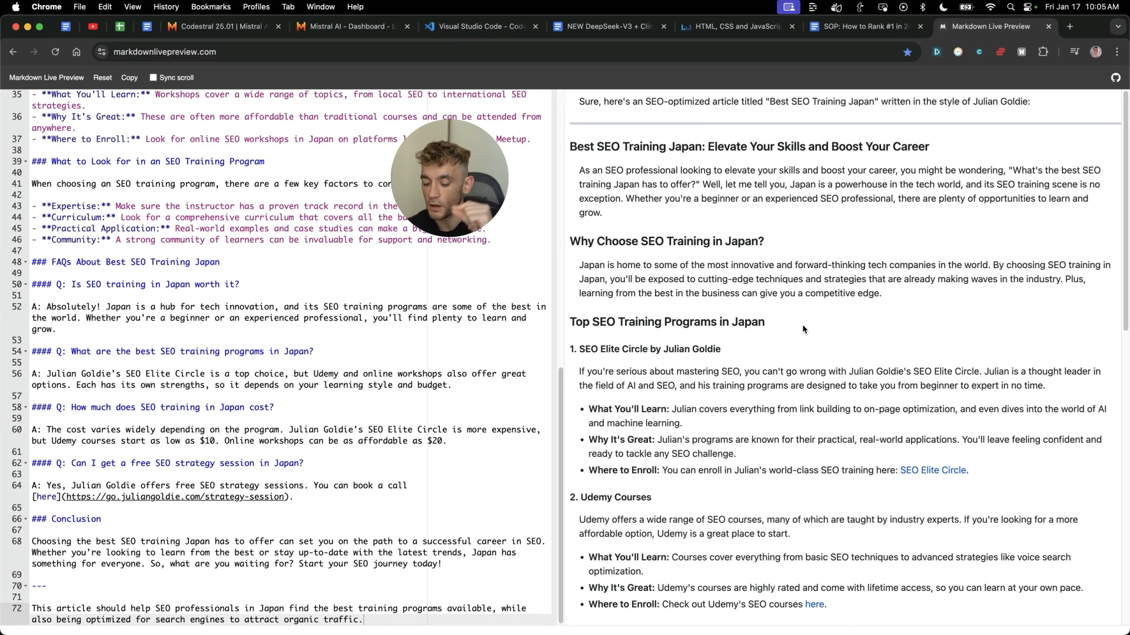
mouse_move(839, 335)
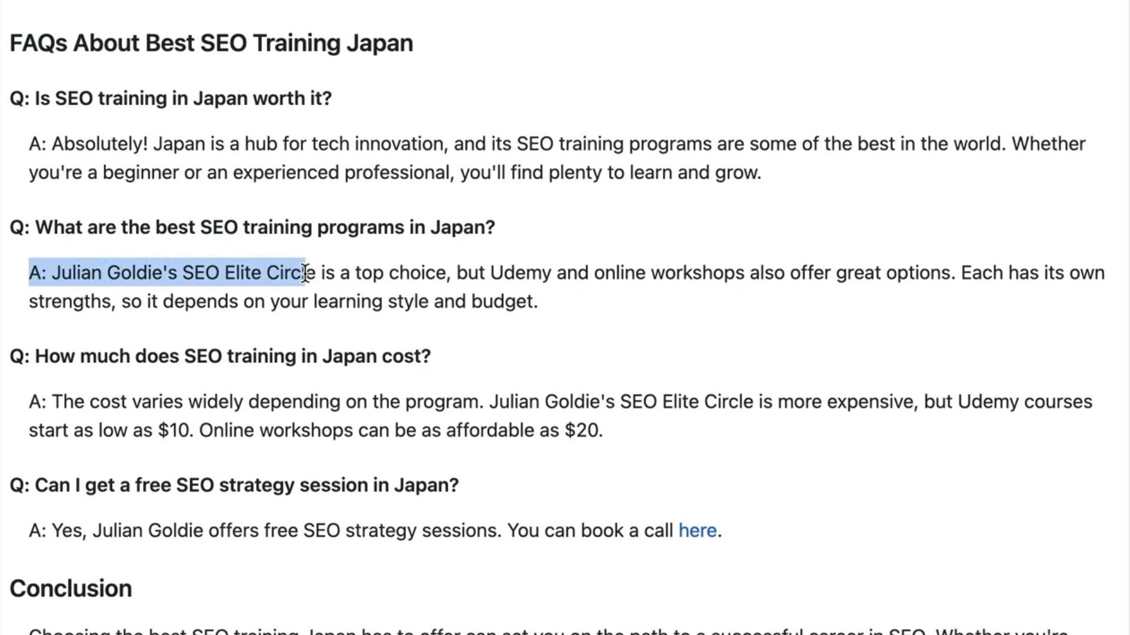
- In the rendered article, follow the strategy-session 'here' link from the FAQs to the booking page
drag(306, 272, 618, 401)
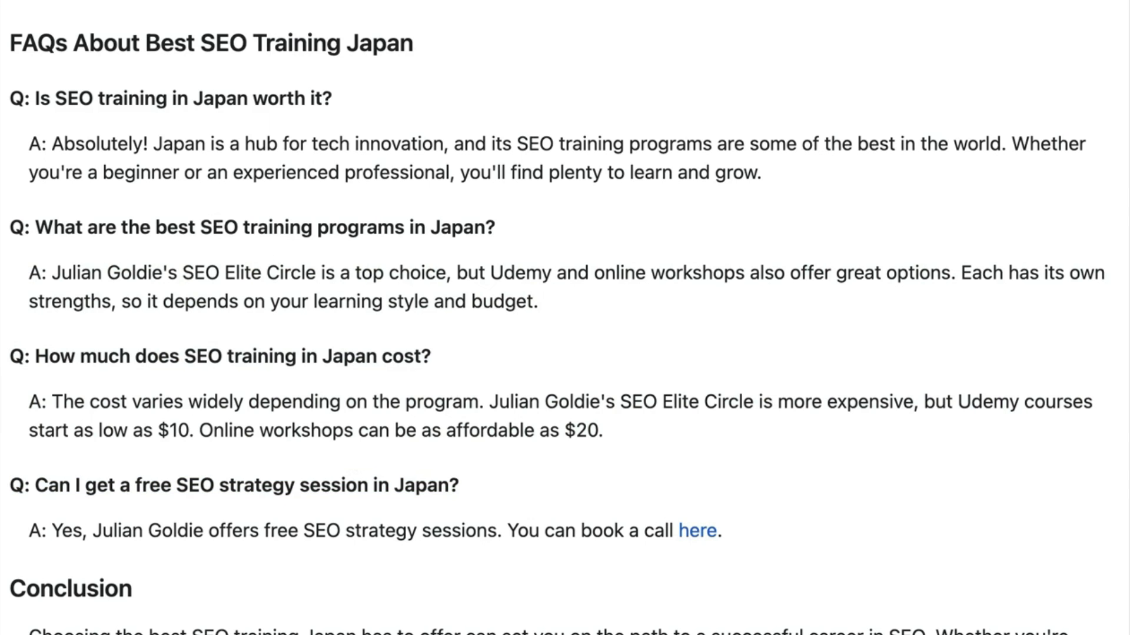
click(697, 530)
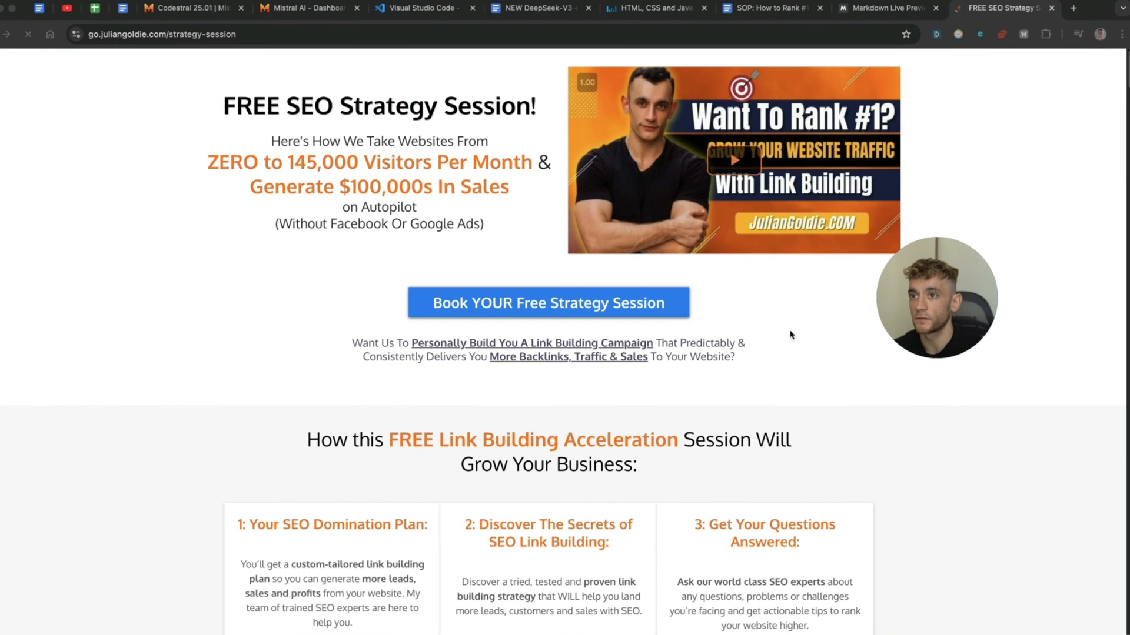
click(882, 8)
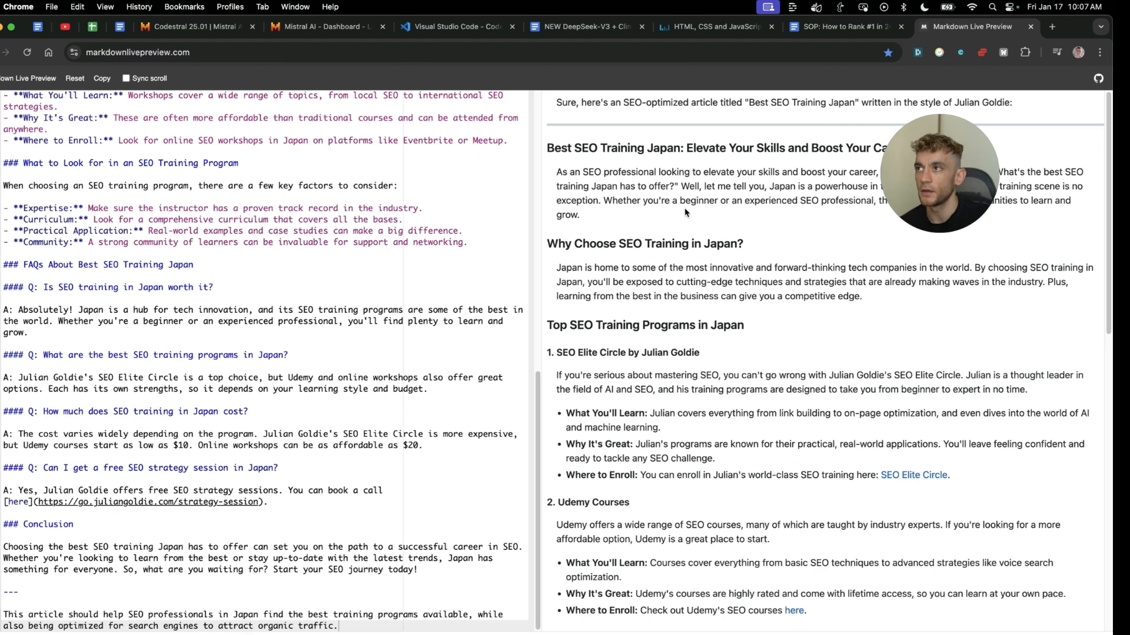
mouse_move(621, 410)
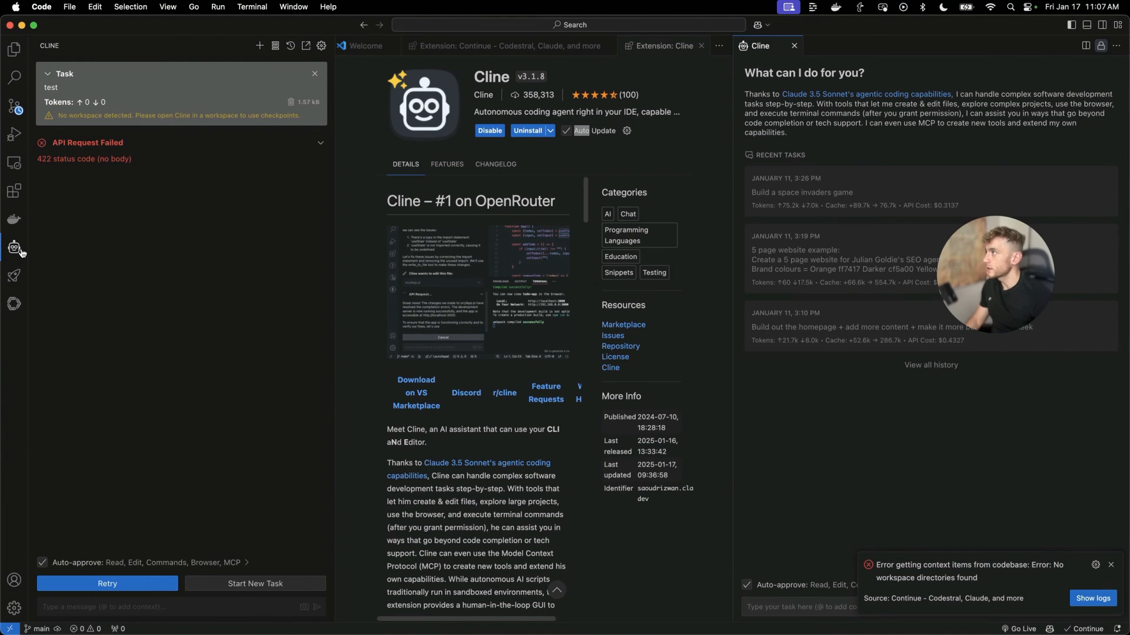
mouse_move(14, 246)
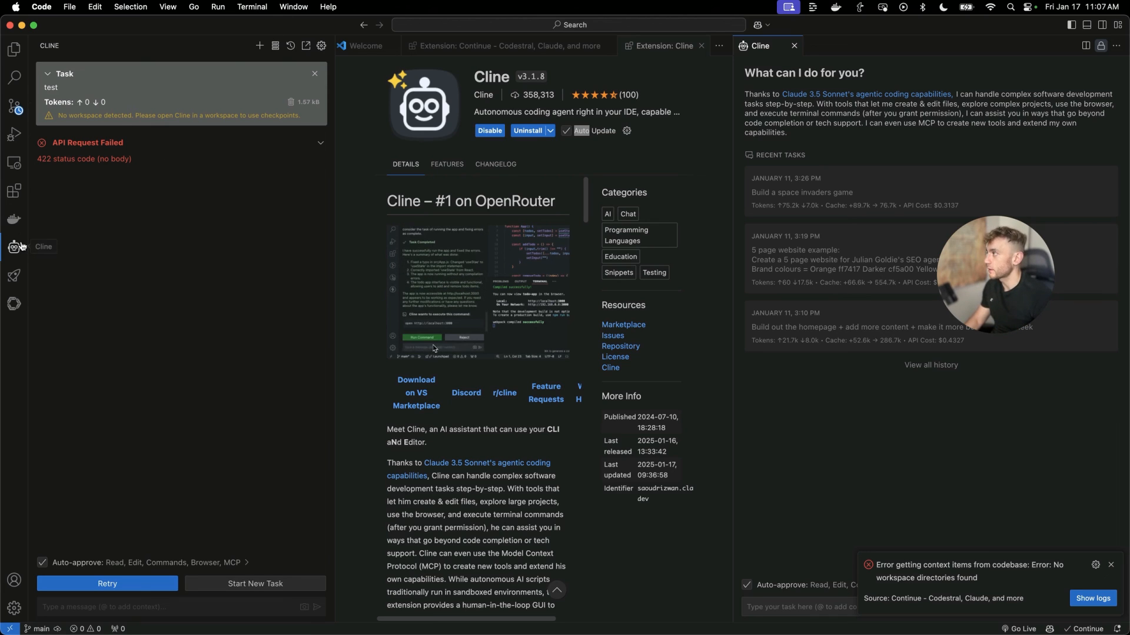
- Show the Cline panel with the Codestral endpoint settings and dismiss them, leaving the 422 failure
click(321, 46)
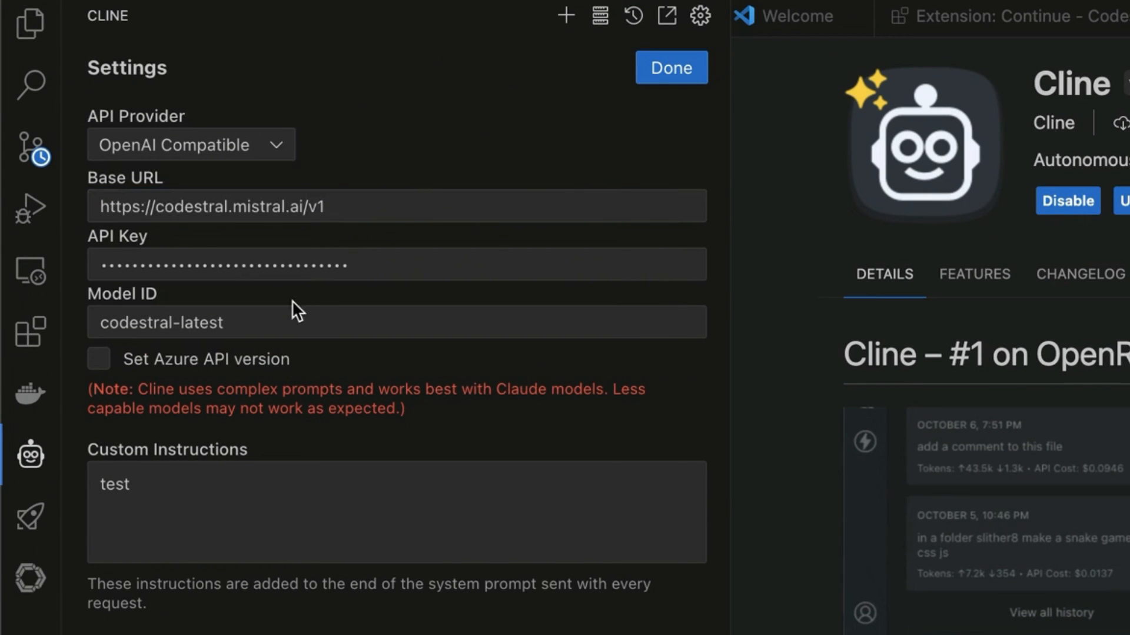
click(670, 67)
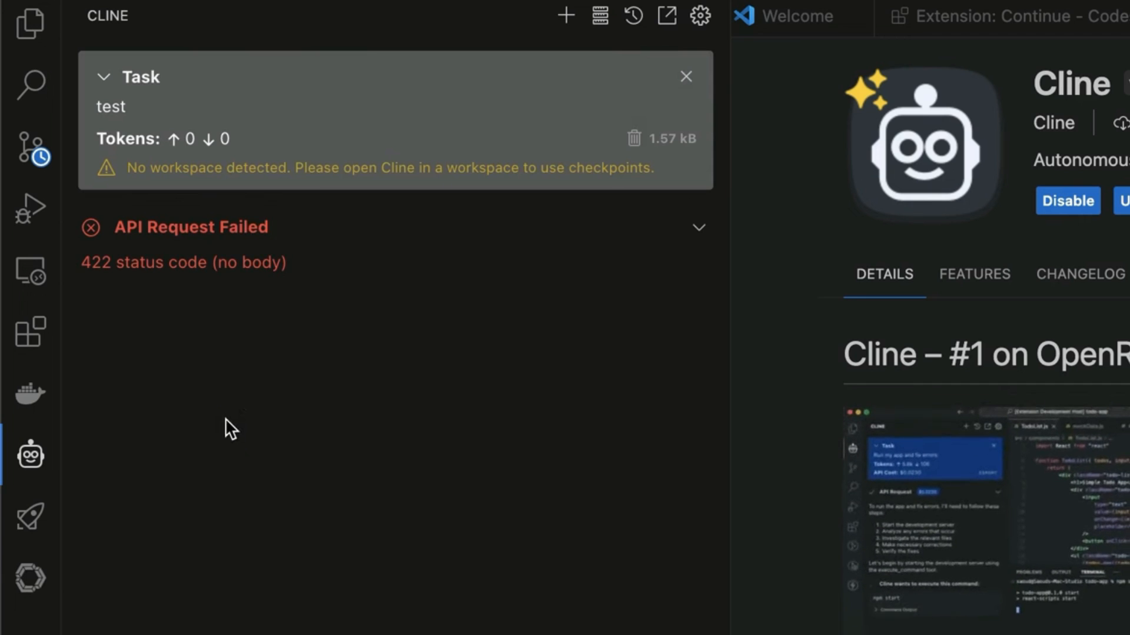
mouse_move(31, 393)
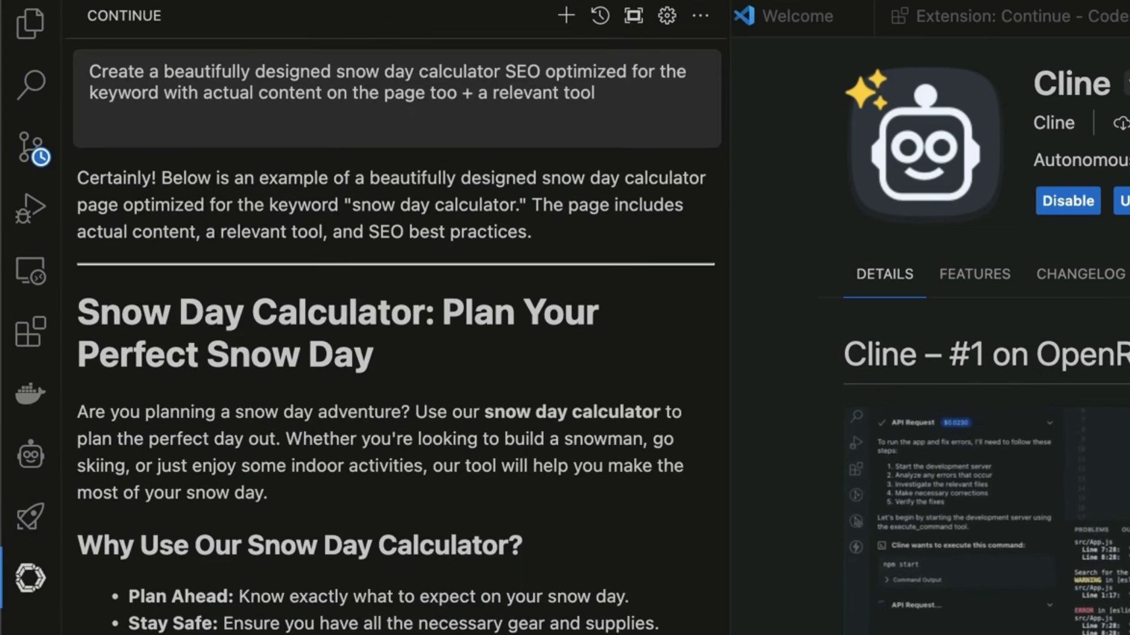
scroll(down, 3)
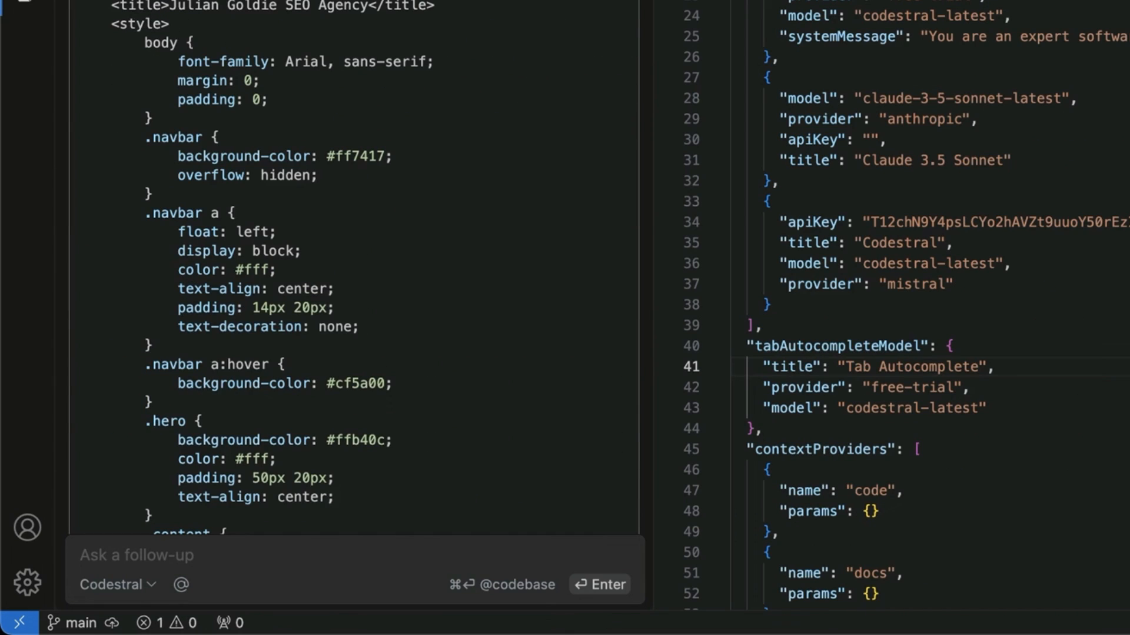
mouse_move(576, 190)
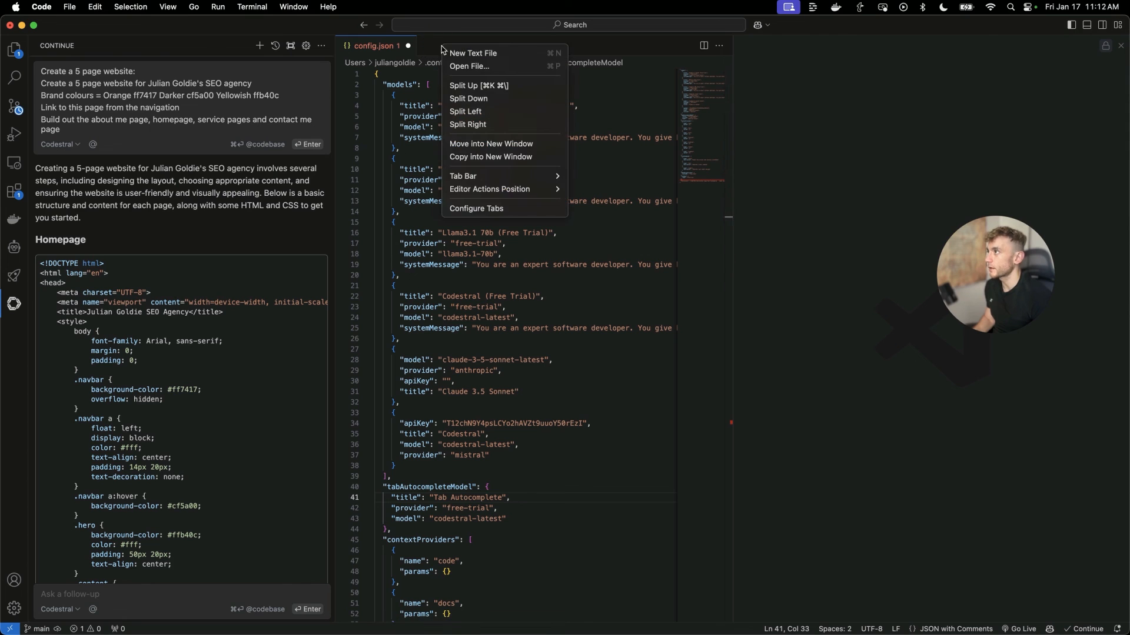
click(473, 53)
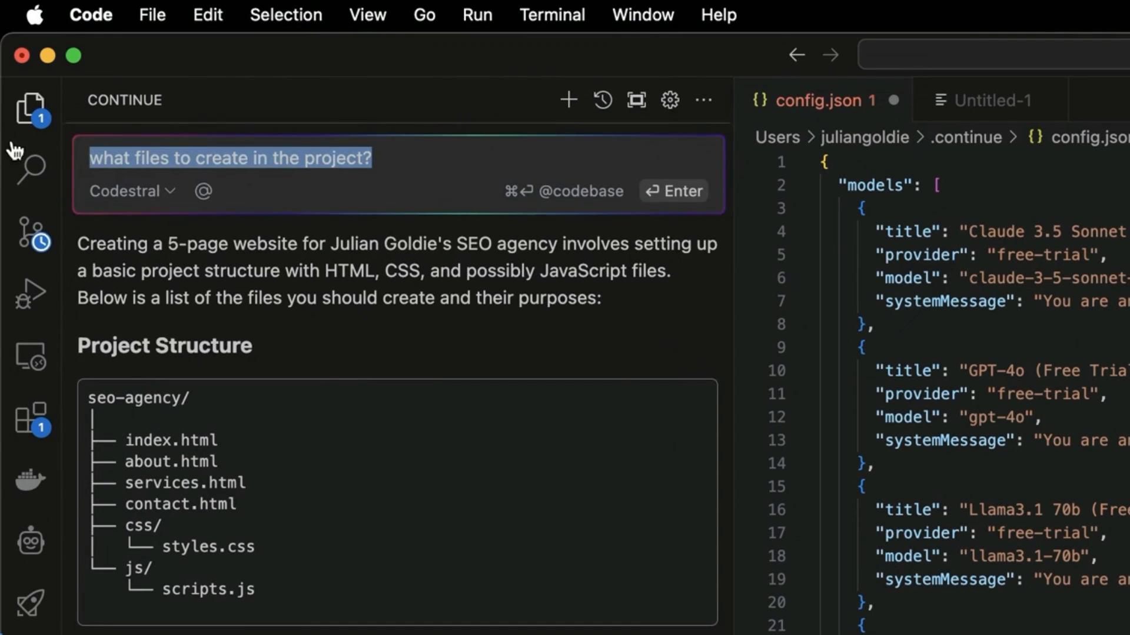
mouse_move(30, 356)
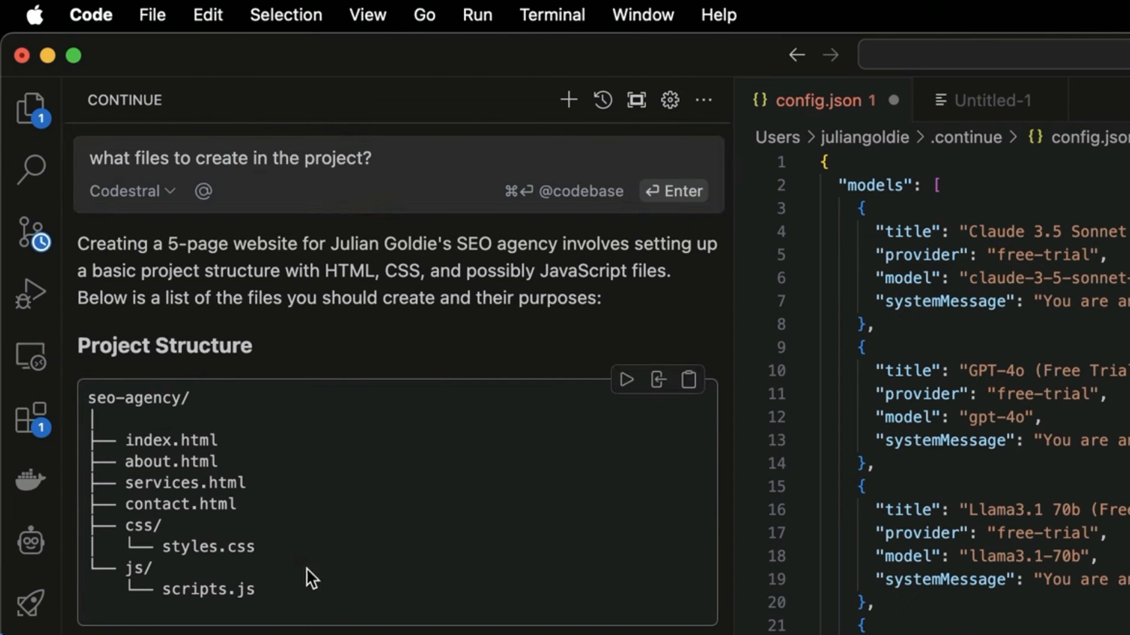
scroll(down, 3)
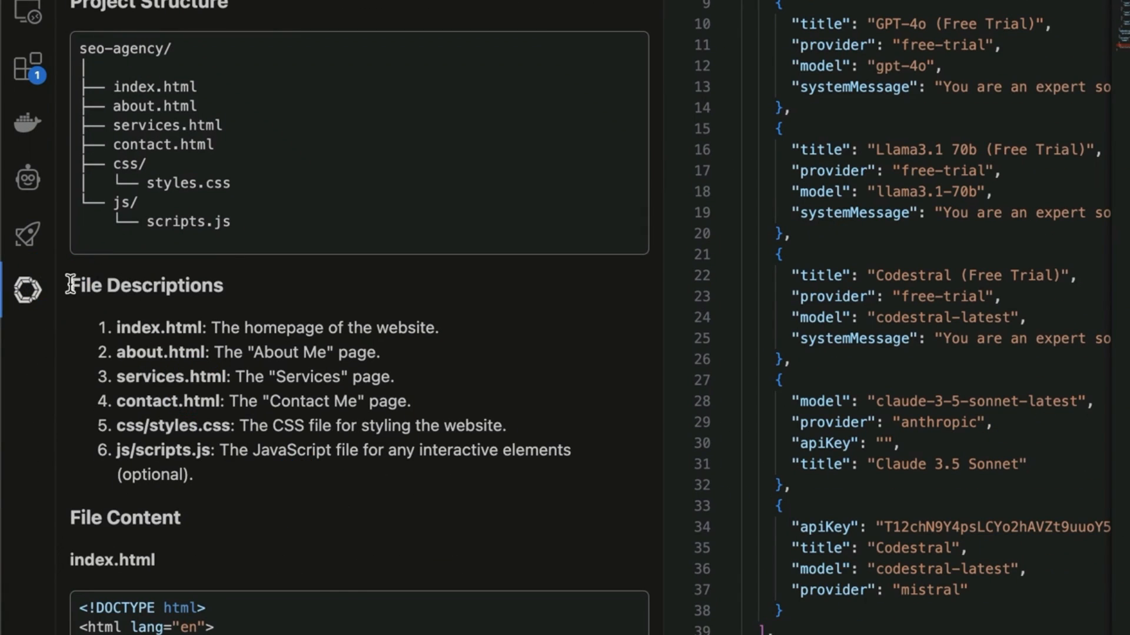
double_click(139, 352)
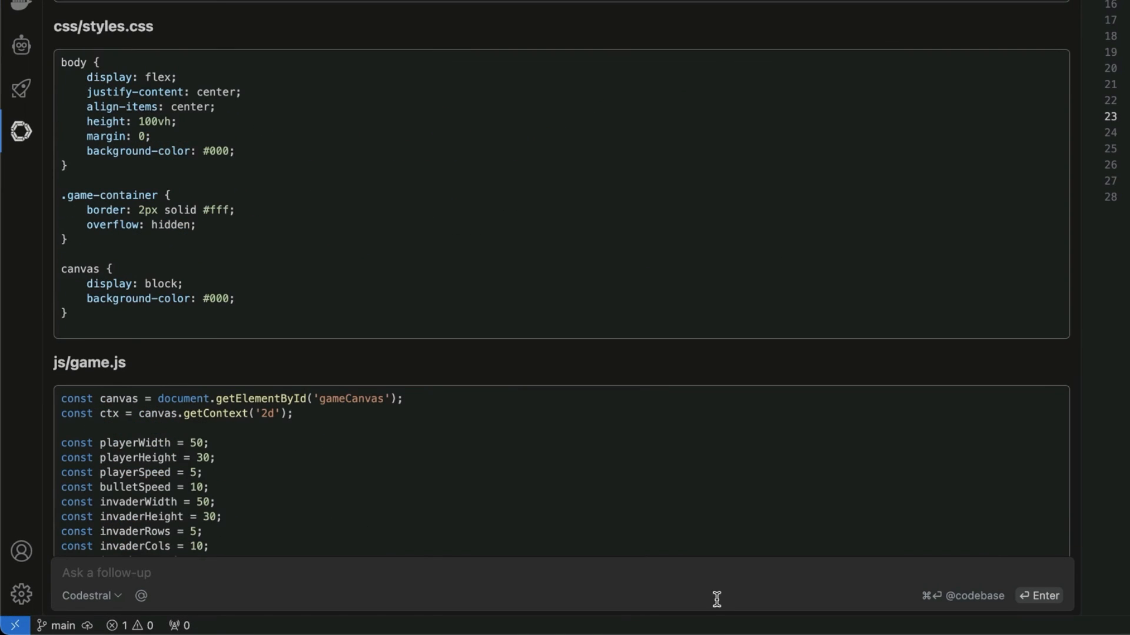
mouse_move(718, 611)
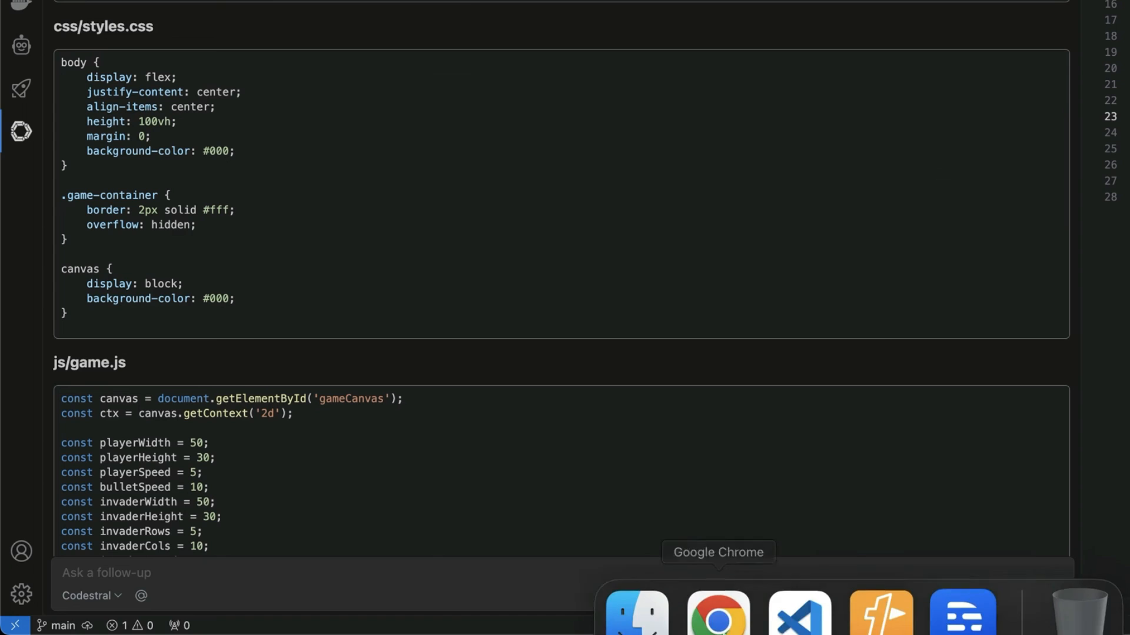
- In Netlify, start importing an existing project and reach the Netlify Drop upload page
click(716, 613)
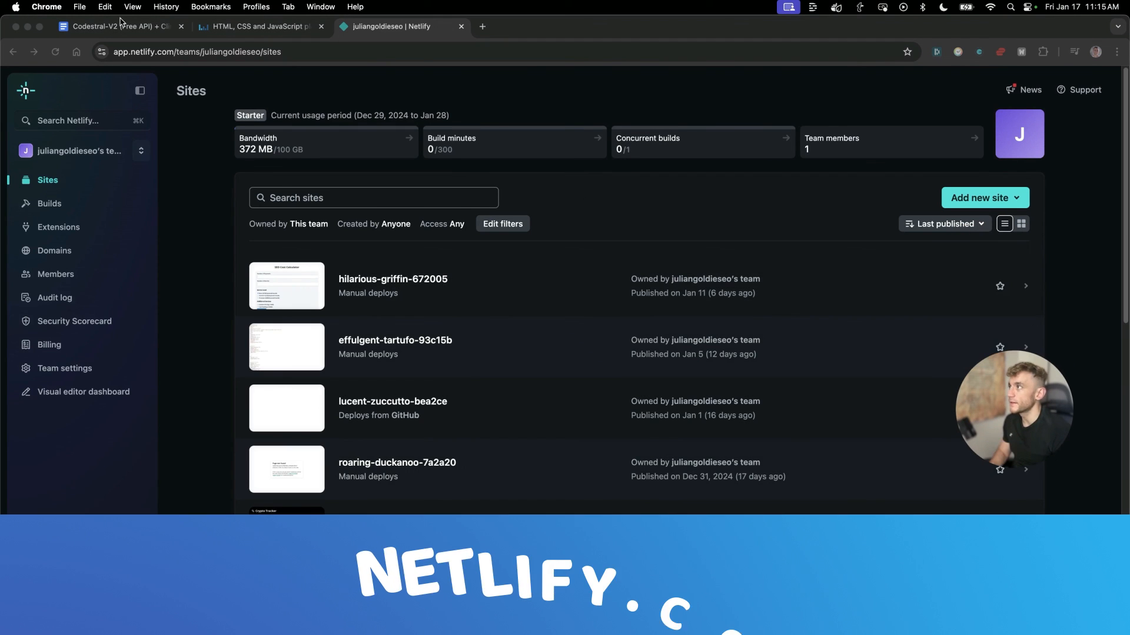
click(984, 197)
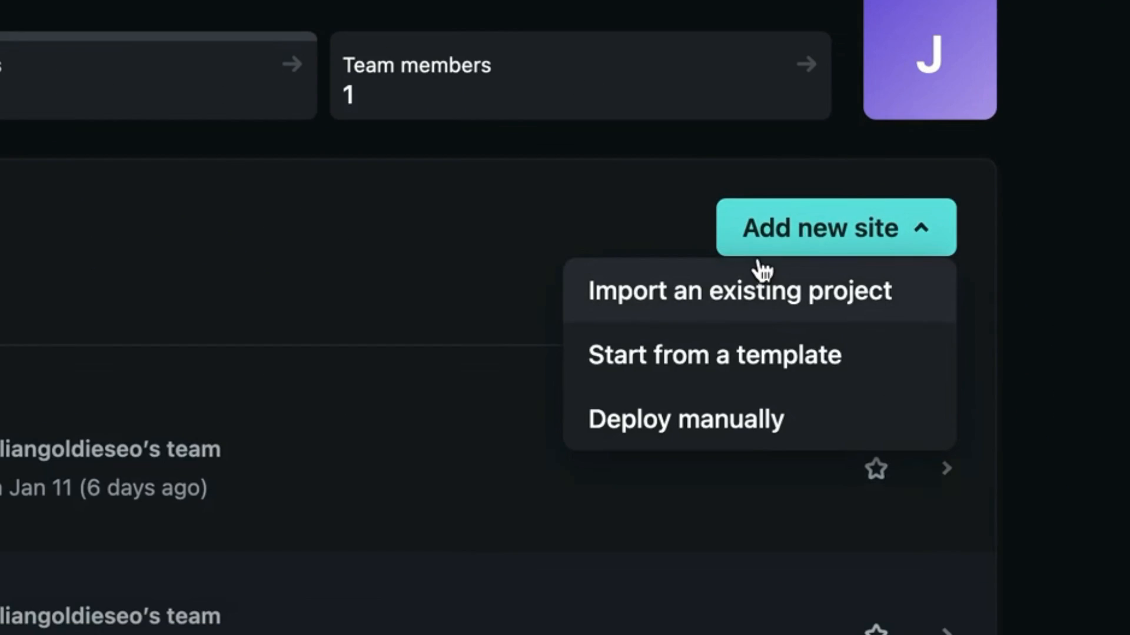
click(739, 291)
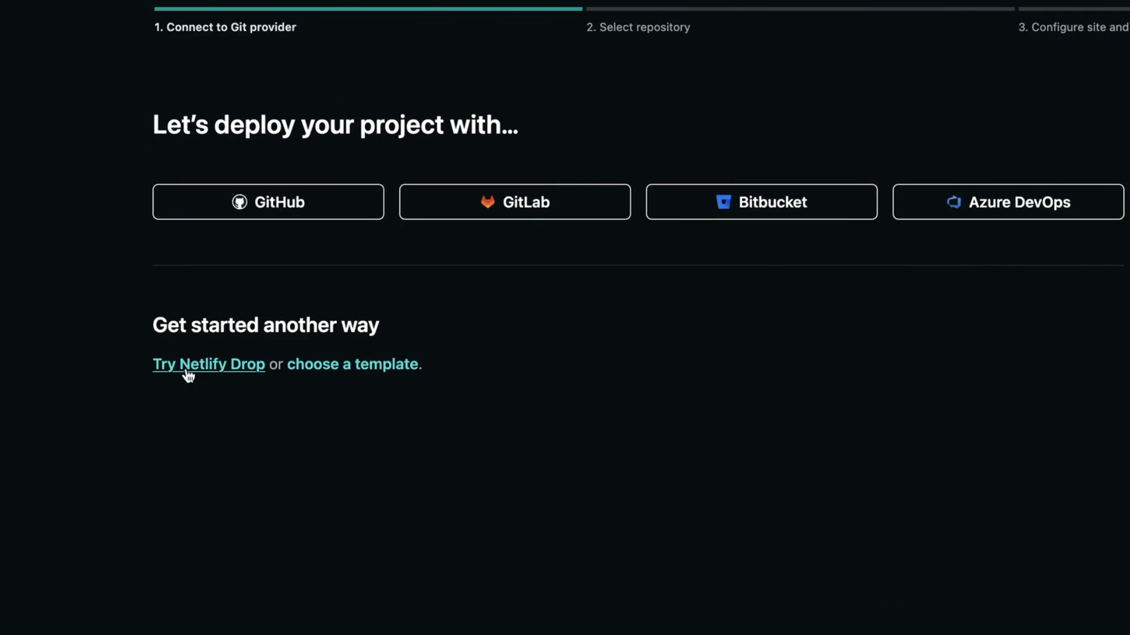
click(208, 364)
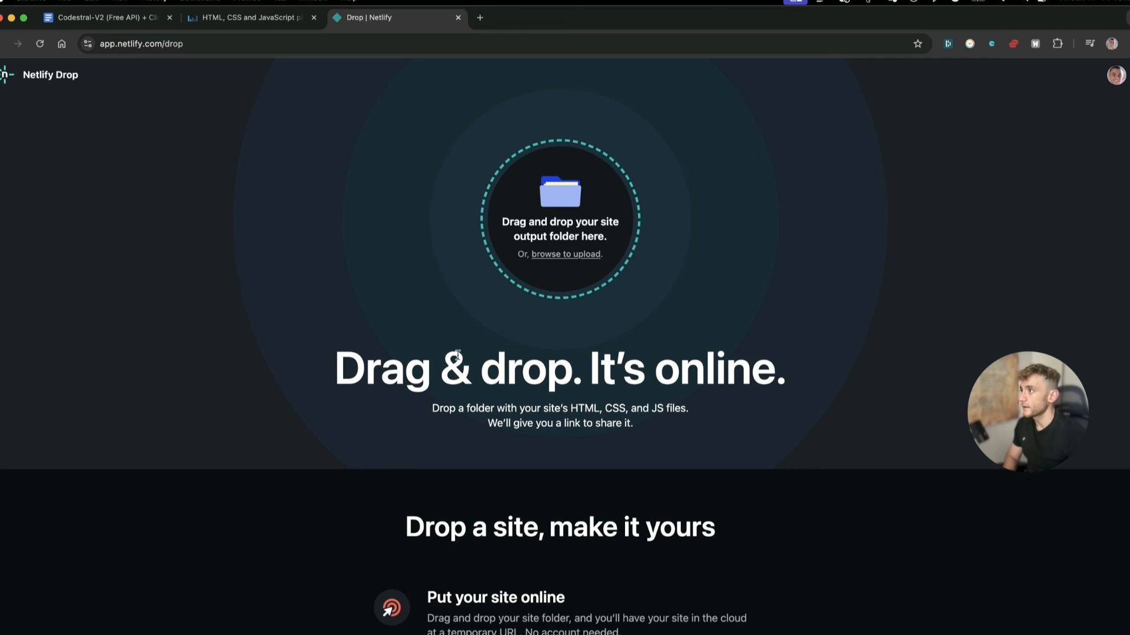
mouse_move(429, 242)
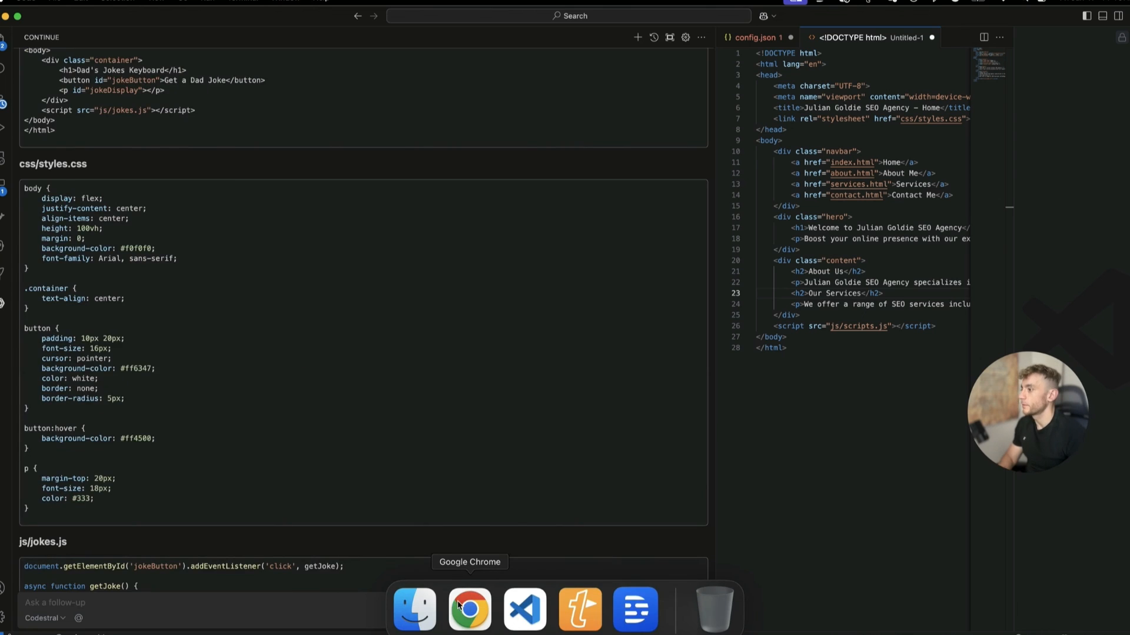
- Fetch several random jokes in a row with the Get a Dad Joke button in the Liveweave preview
click(470, 609)
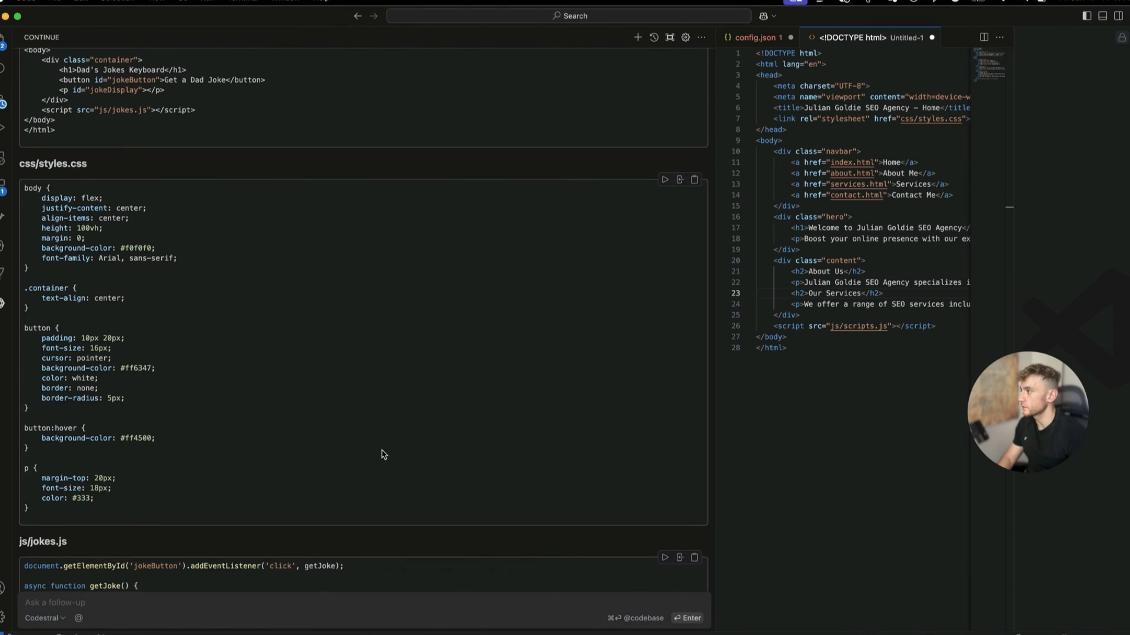
scroll(down, 3)
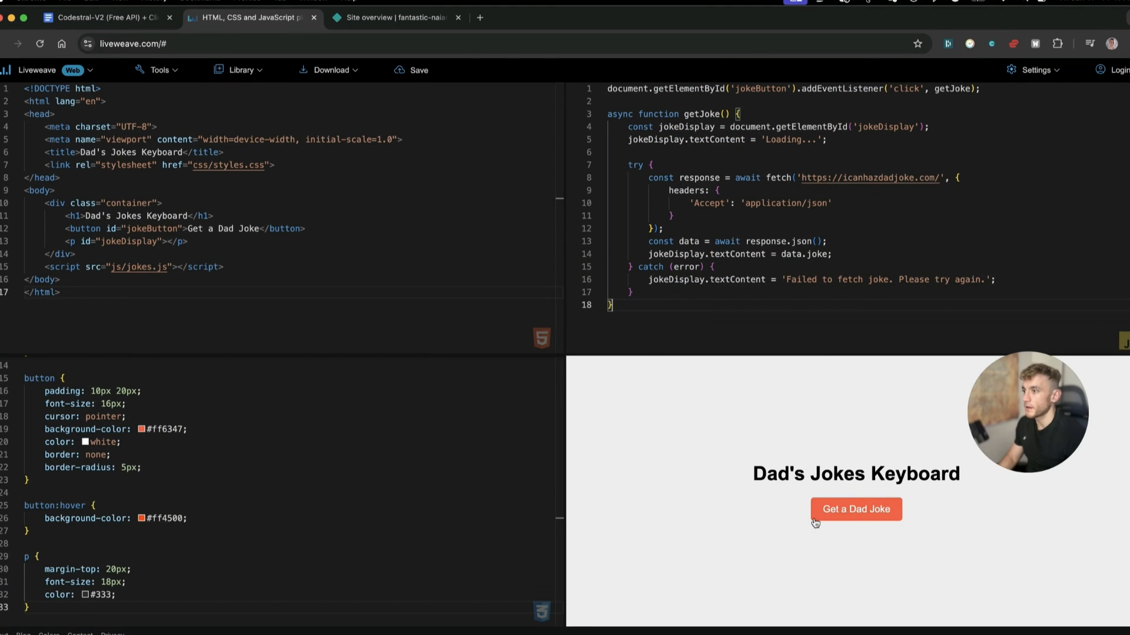
click(856, 508)
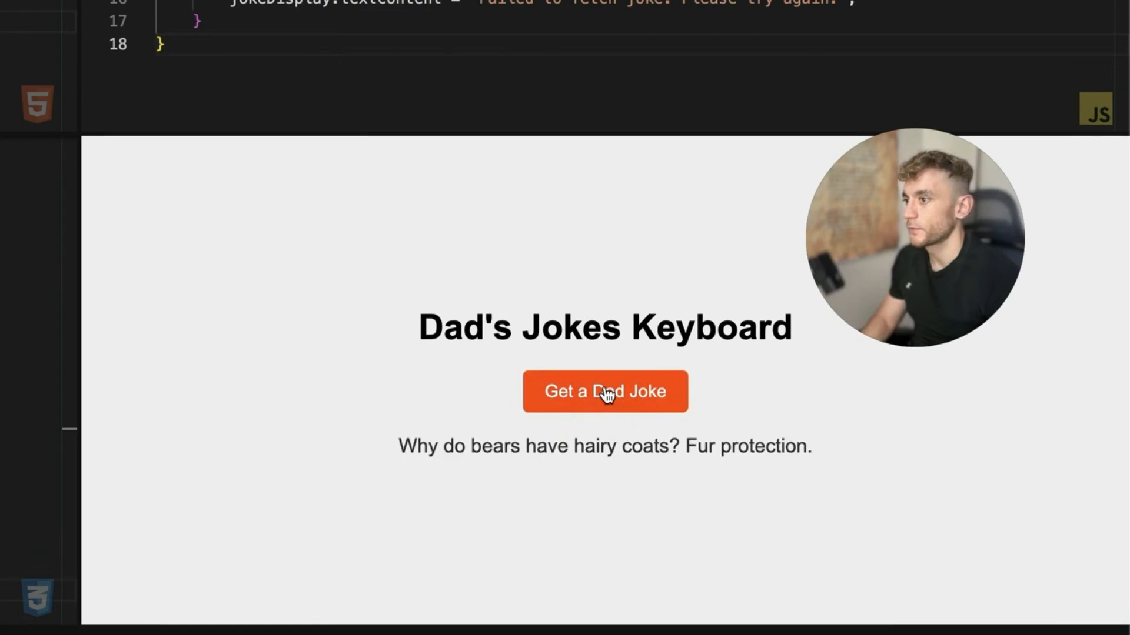
click(604, 390)
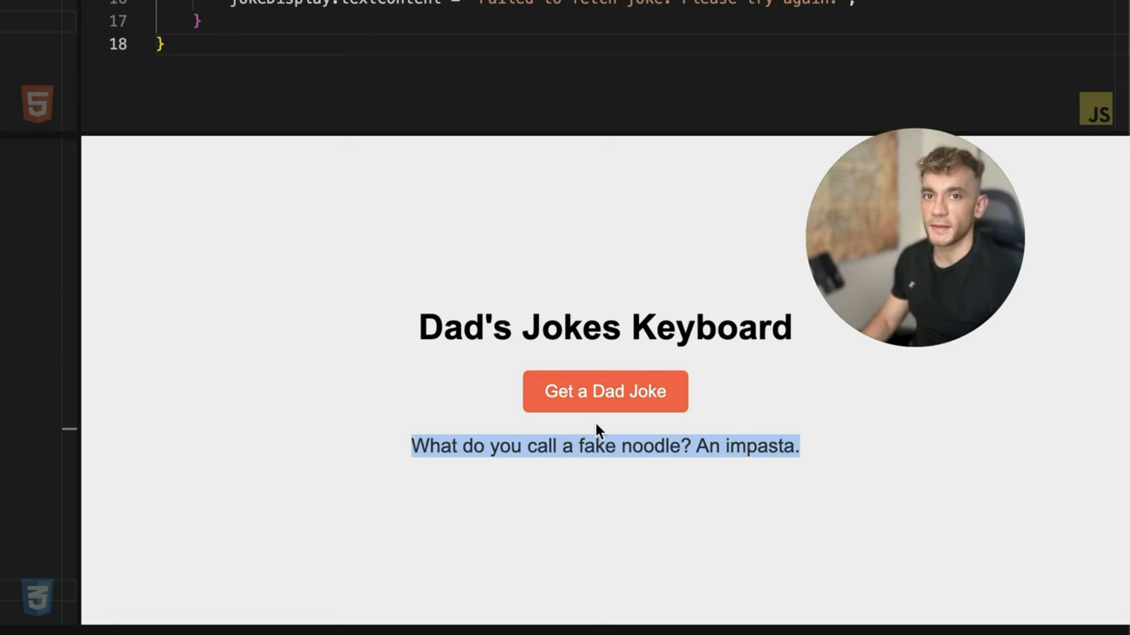
click(605, 391)
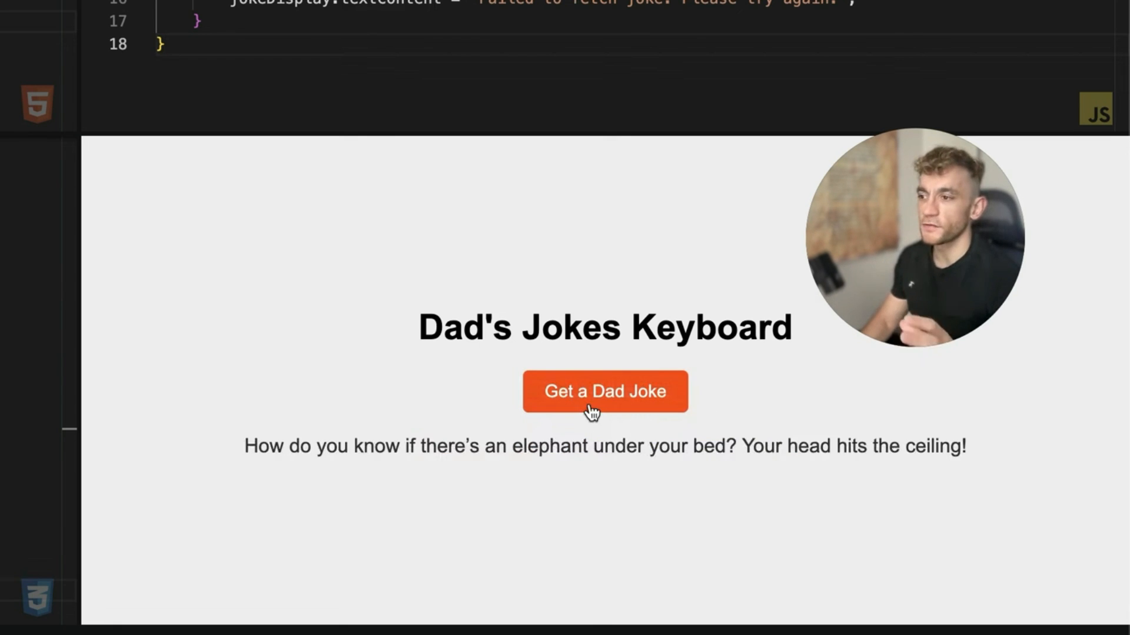
click(605, 391)
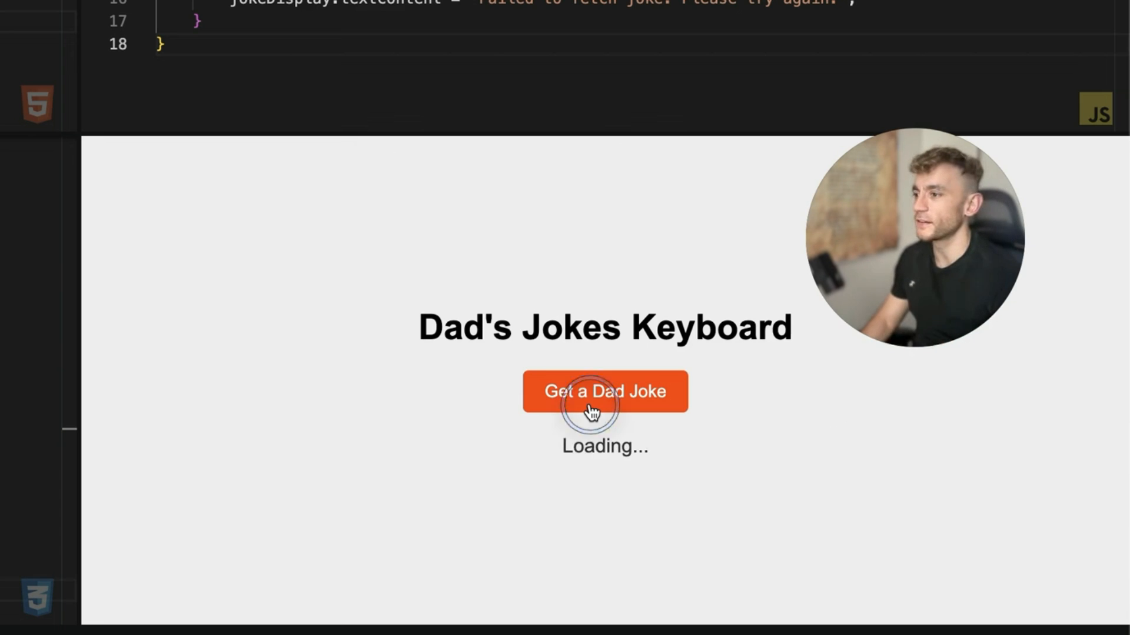
click(605, 390)
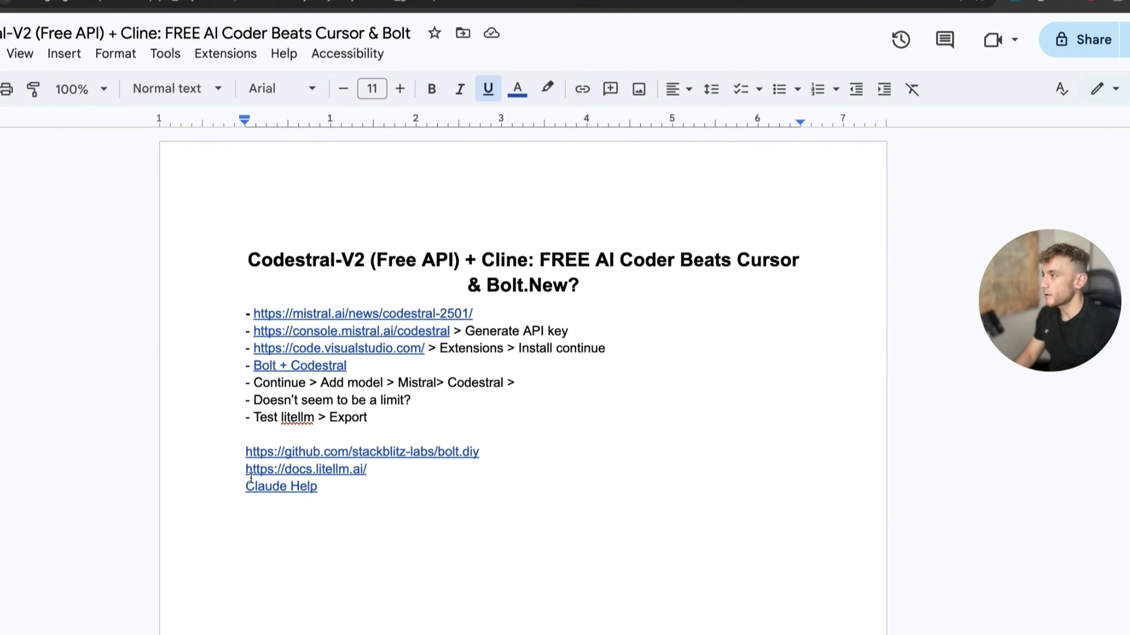
click(281, 486)
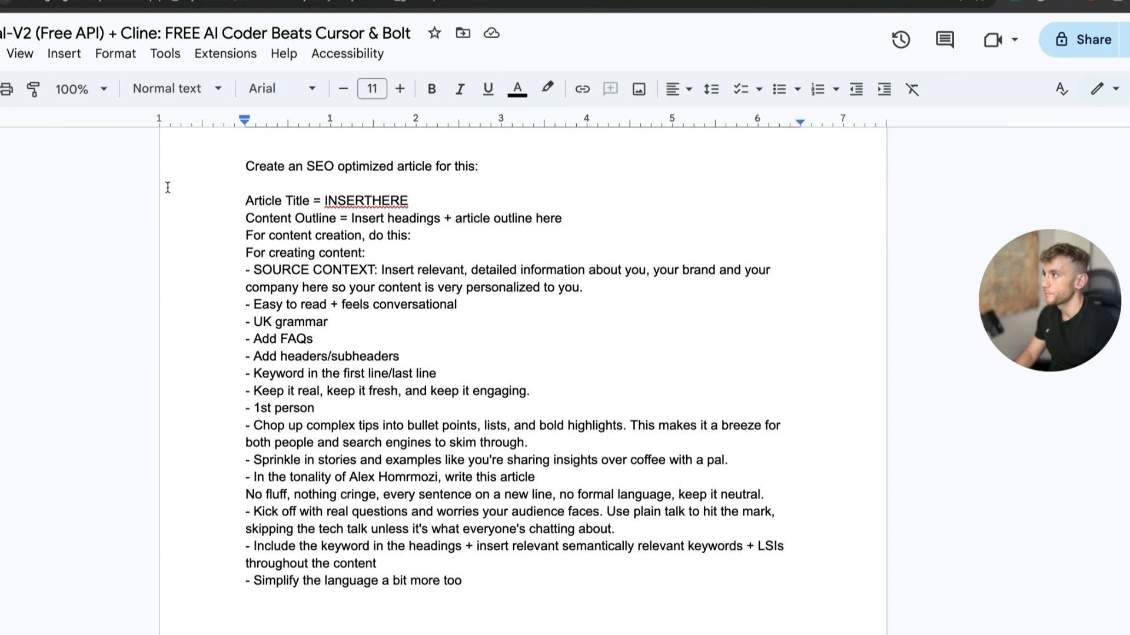
scroll(down, 3)
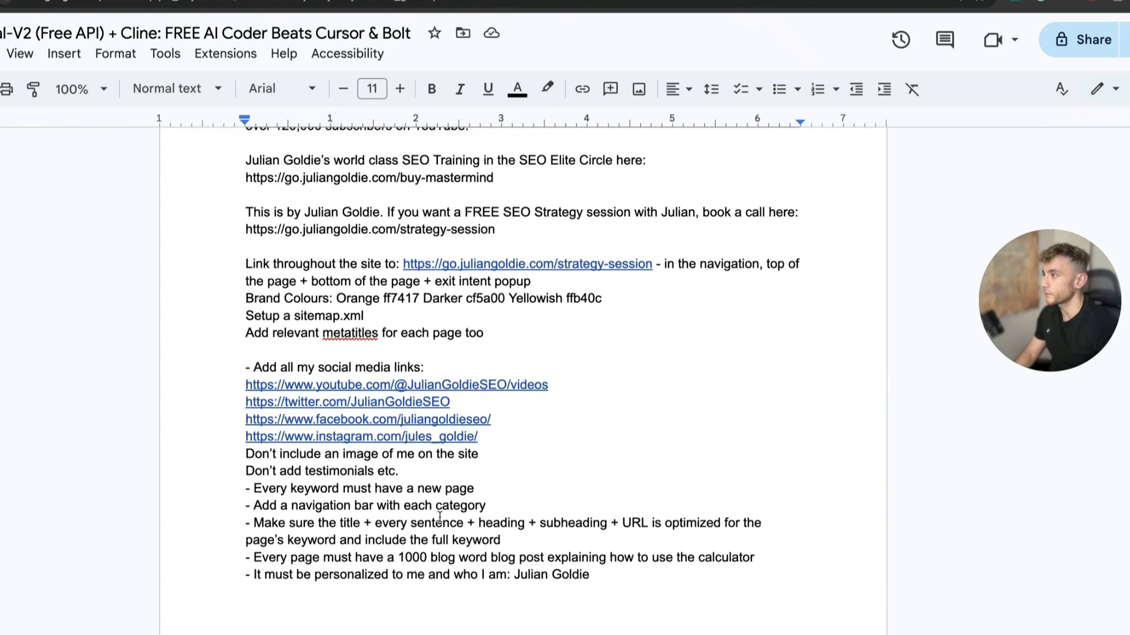
scroll(down, 3)
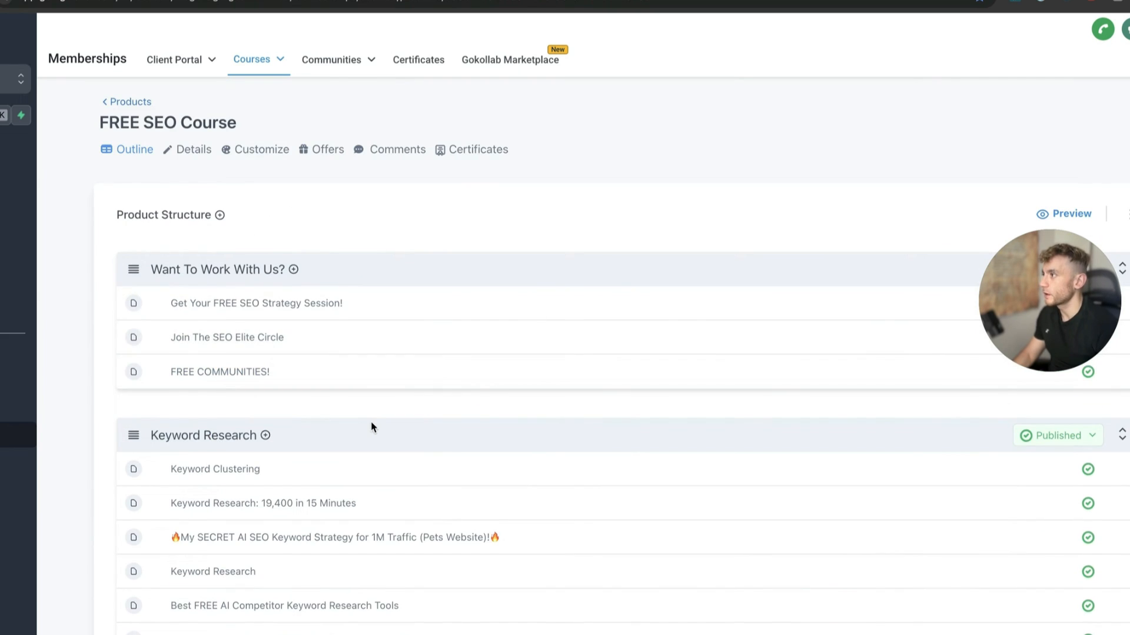
- Add a lesson titled Codestral under FREE SEO TOOLS and save it
scroll(down, 3)
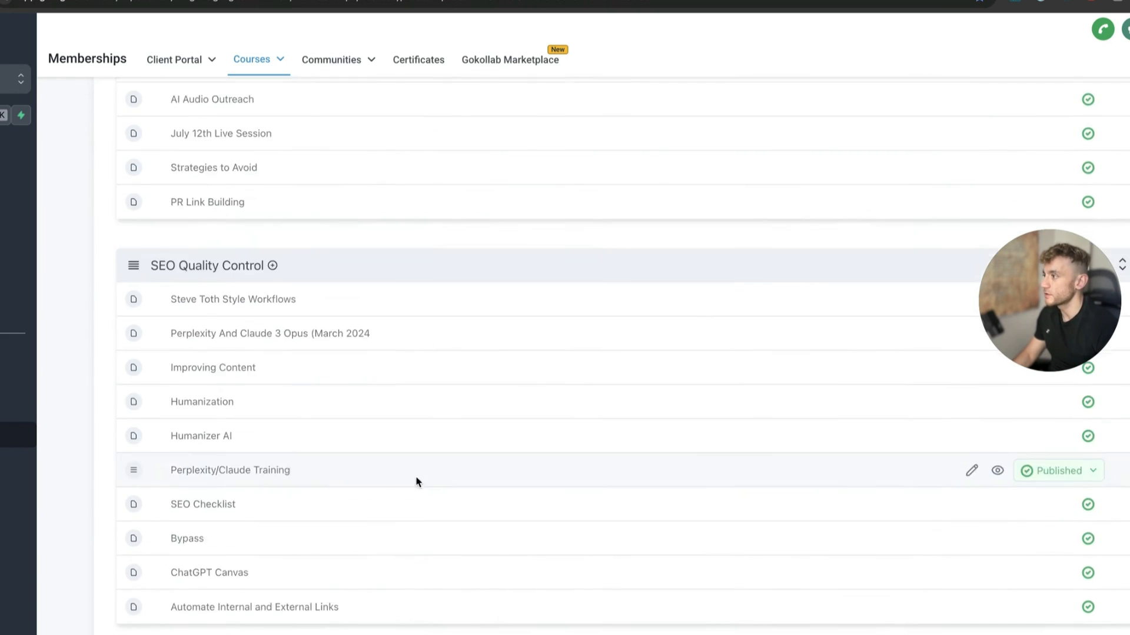
scroll(down, 3)
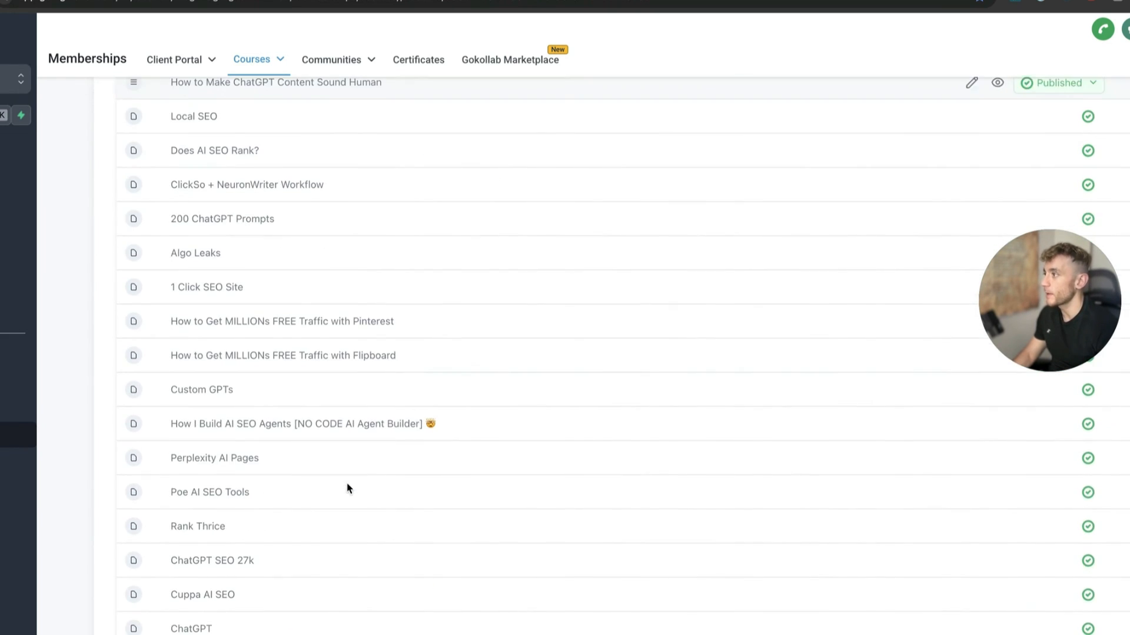
scroll(down, 3)
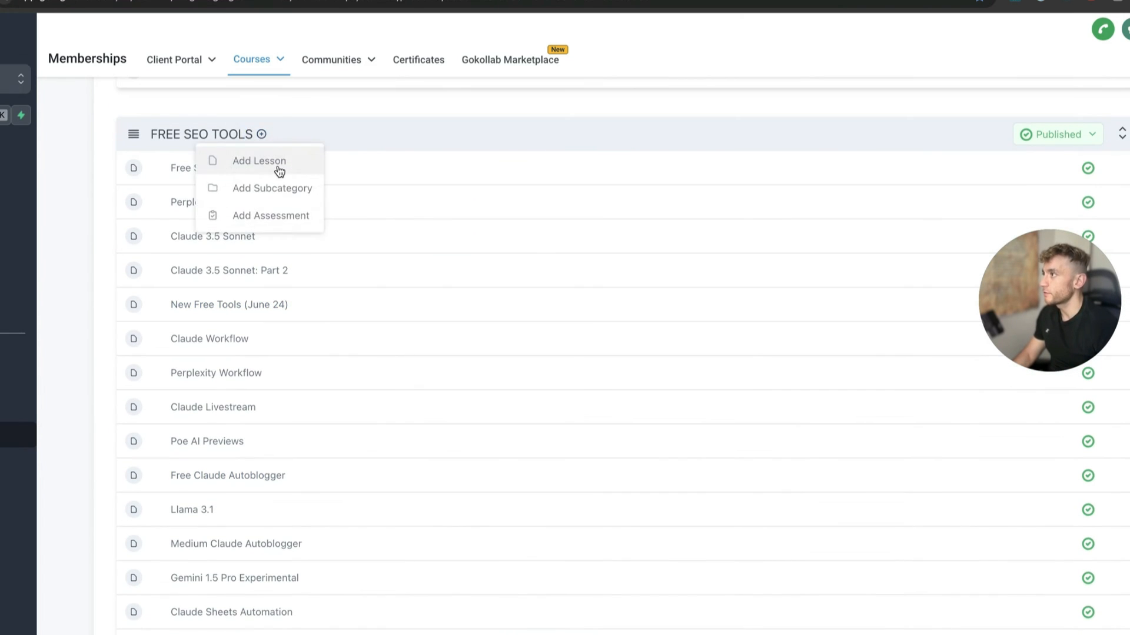
click(259, 162)
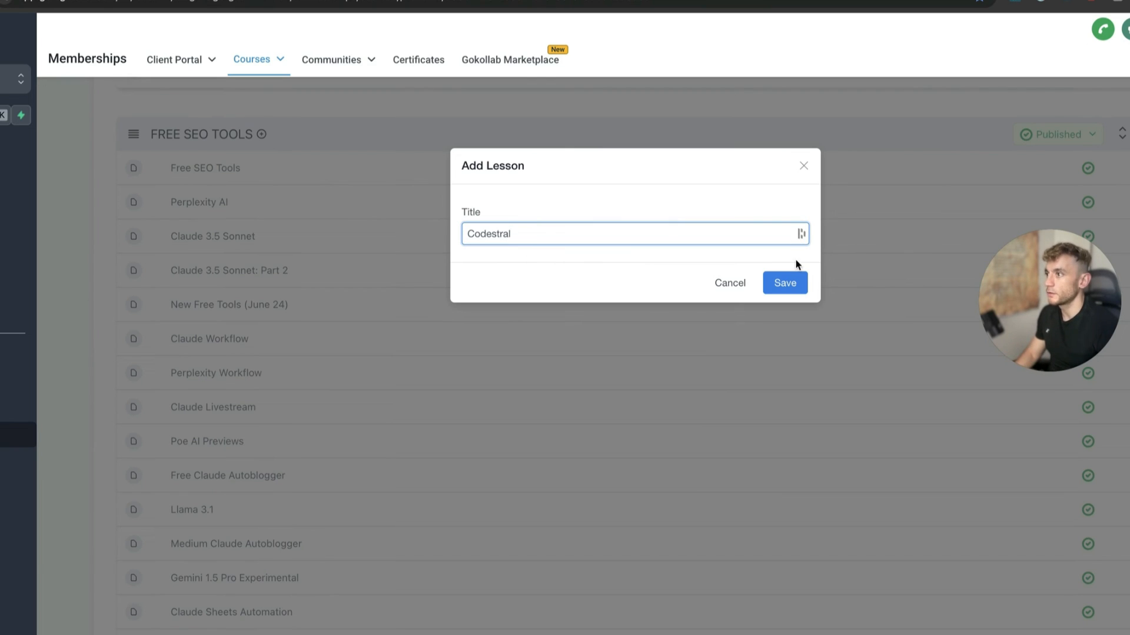
click(783, 282)
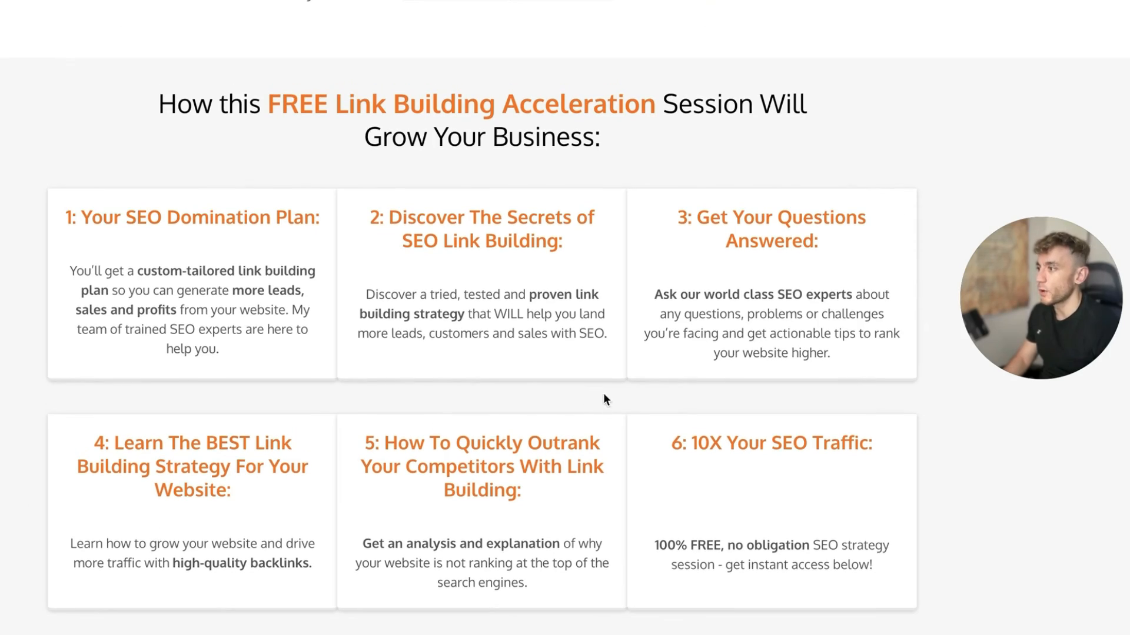
scroll(down, 3)
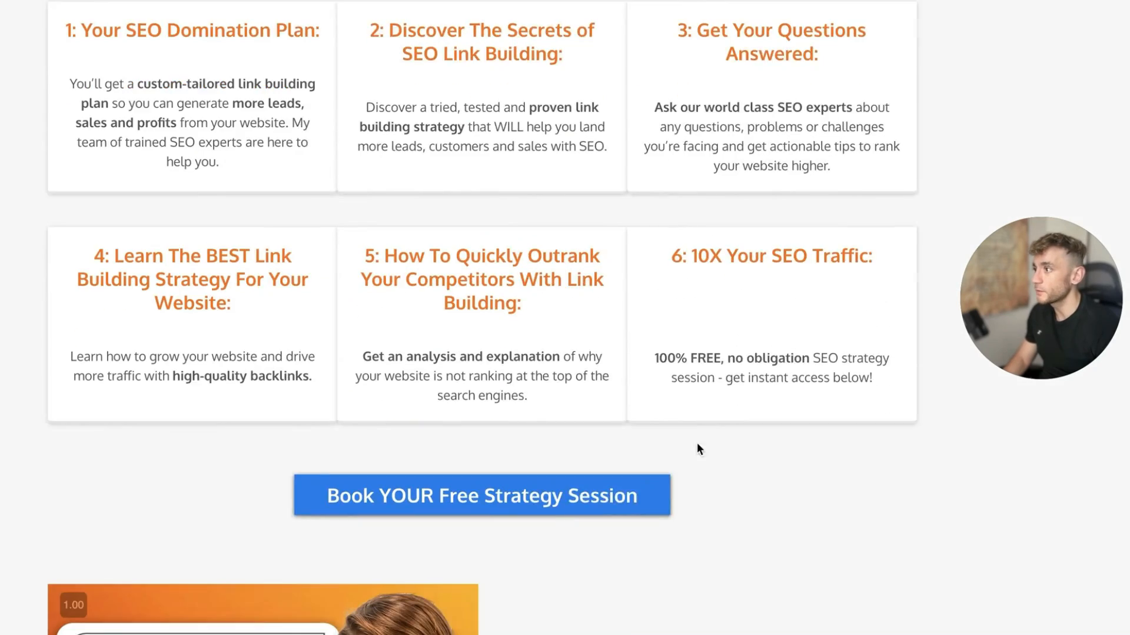
scroll(down, 3)
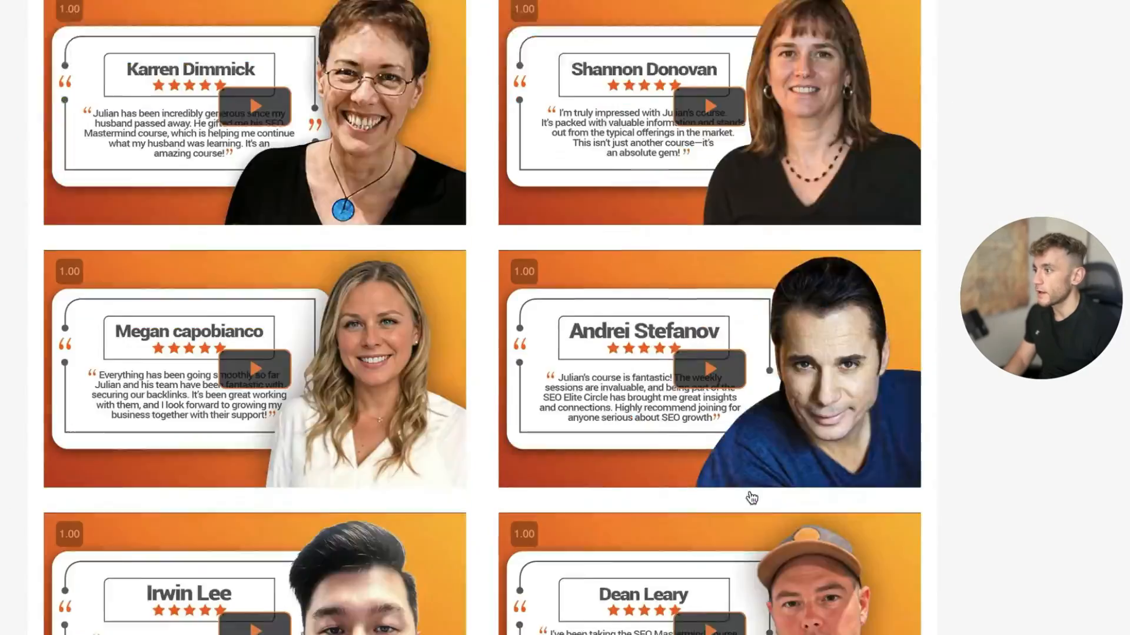
scroll(down, 3)
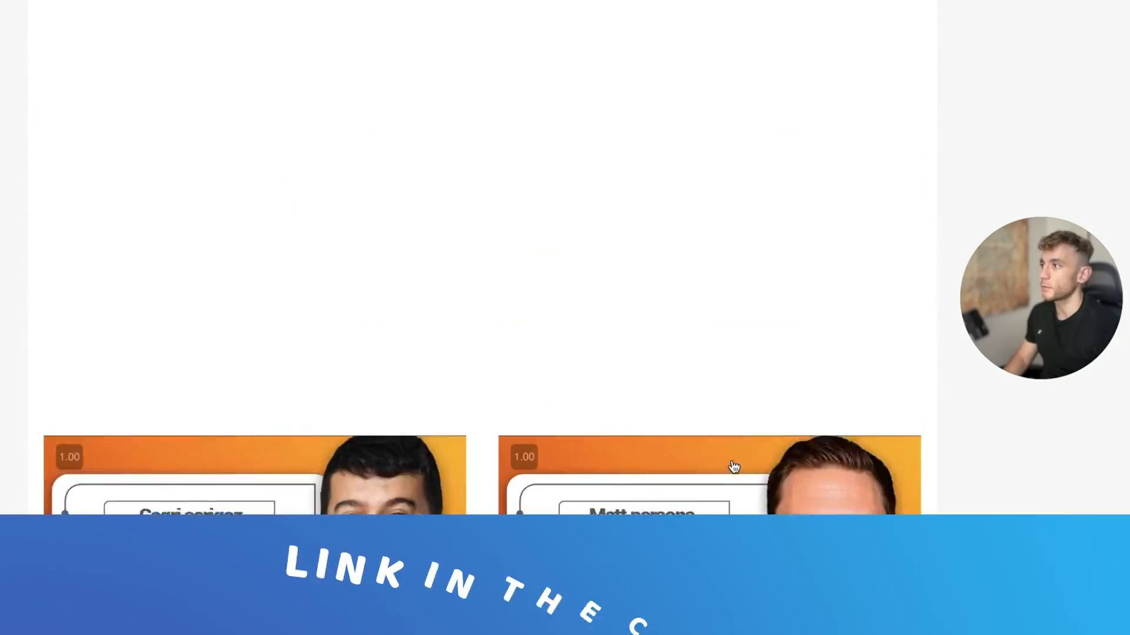